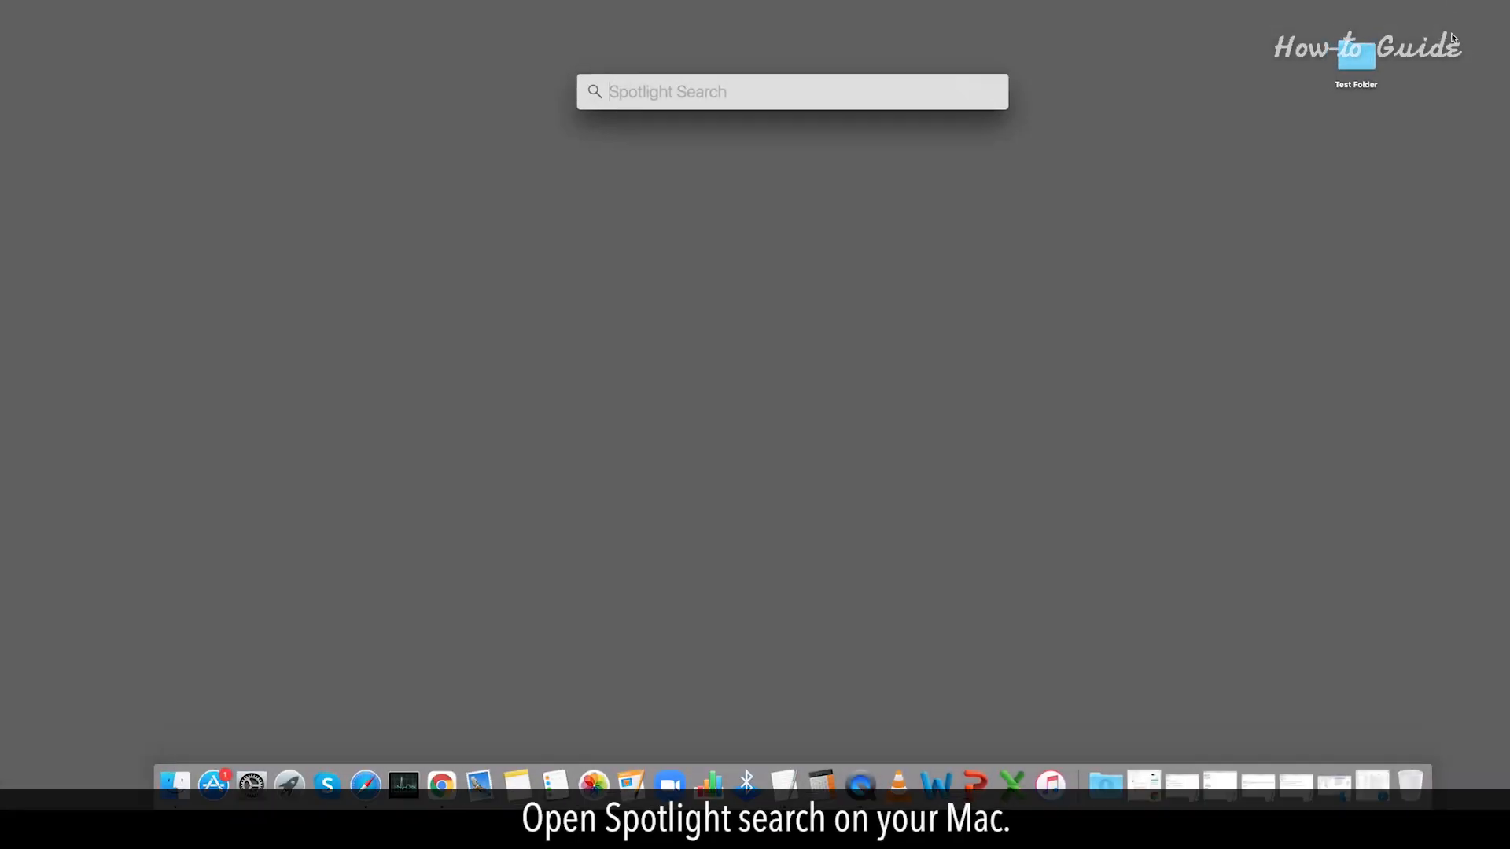
# - Launch Terminal from a Spotlight search for 'terminal'
pyautogui.write('terminal')
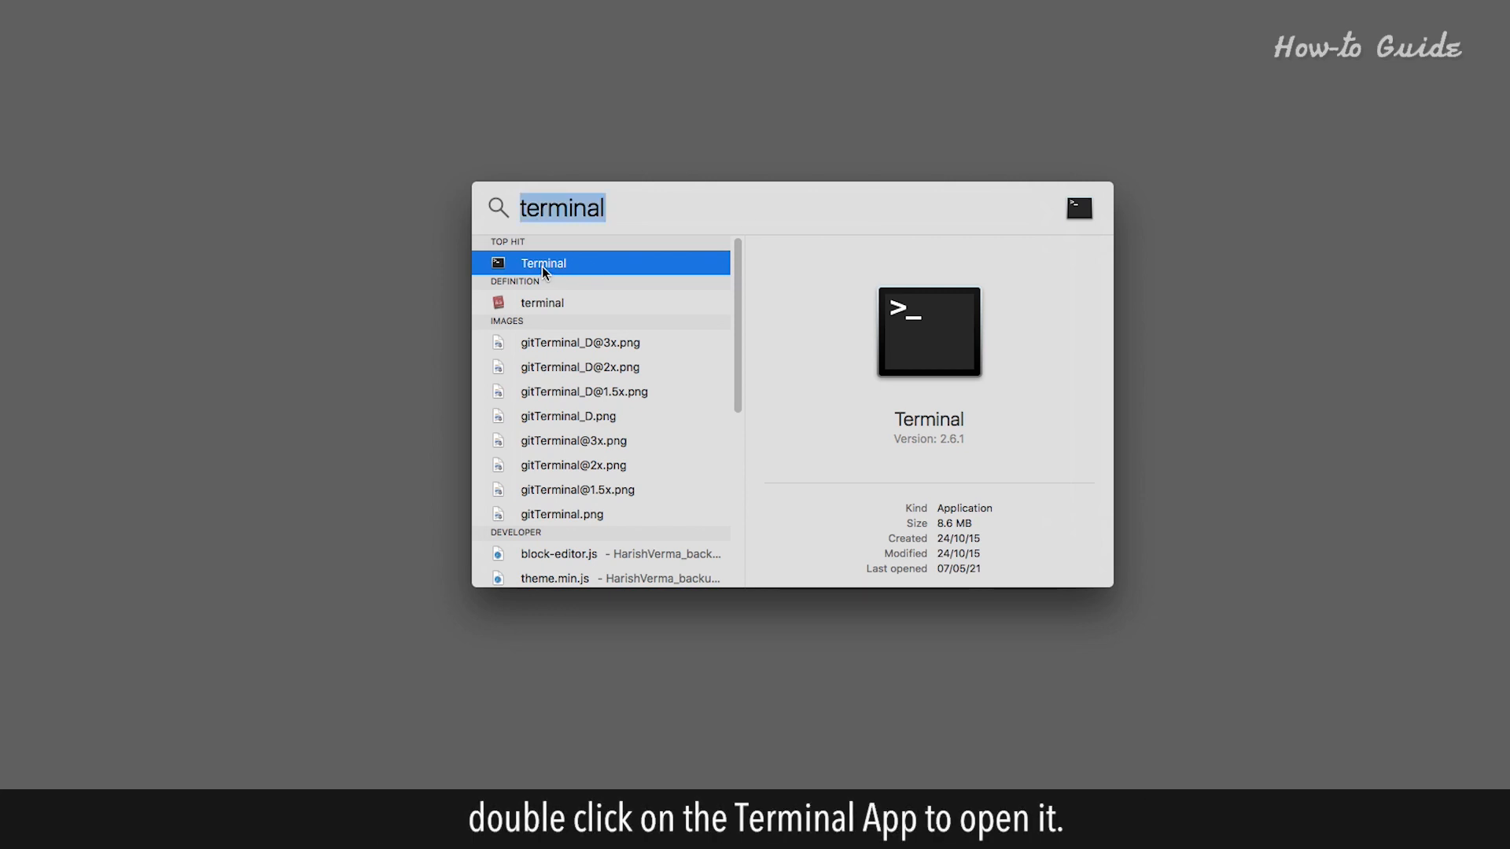
pyautogui.doubleClick(543, 262)
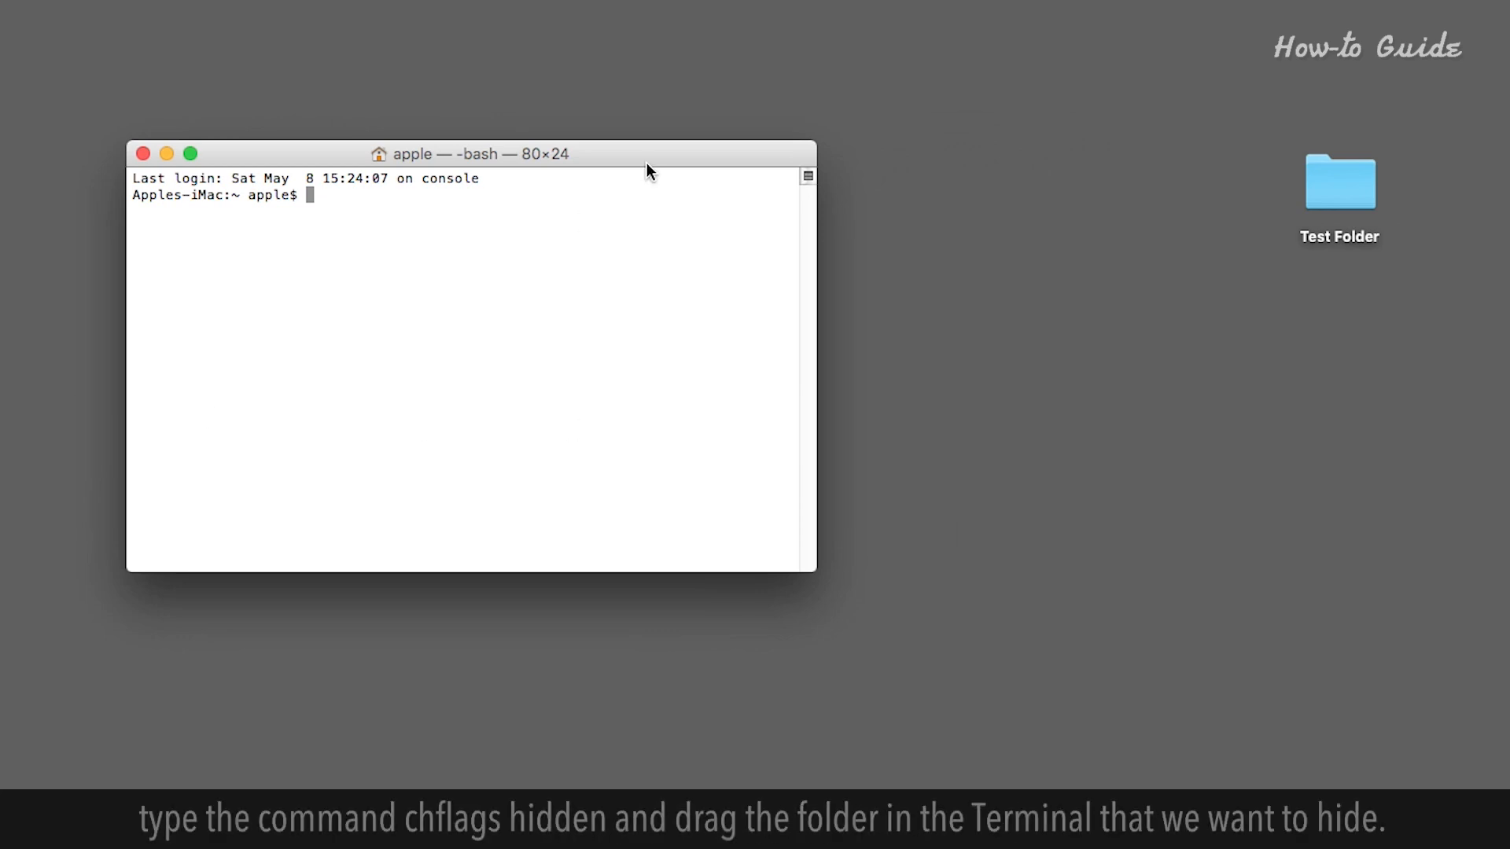
# - Run chflags hidden on Test Folder so it vanishes from the desktop
pyautogui.write('ch')
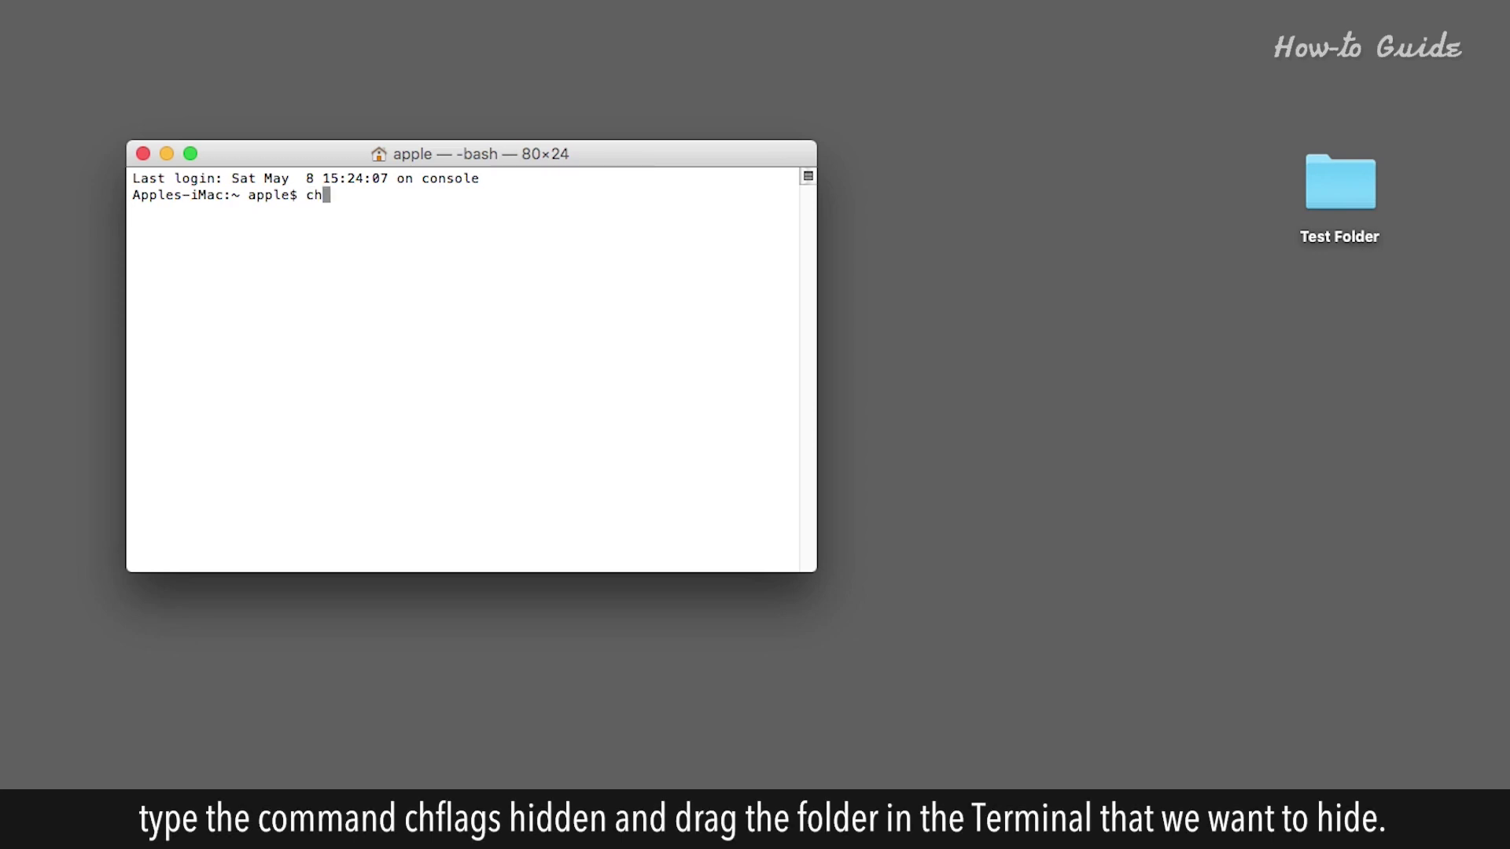
pyautogui.write('flags hidden /Users/apple/Desktop/Test\\ Folder')
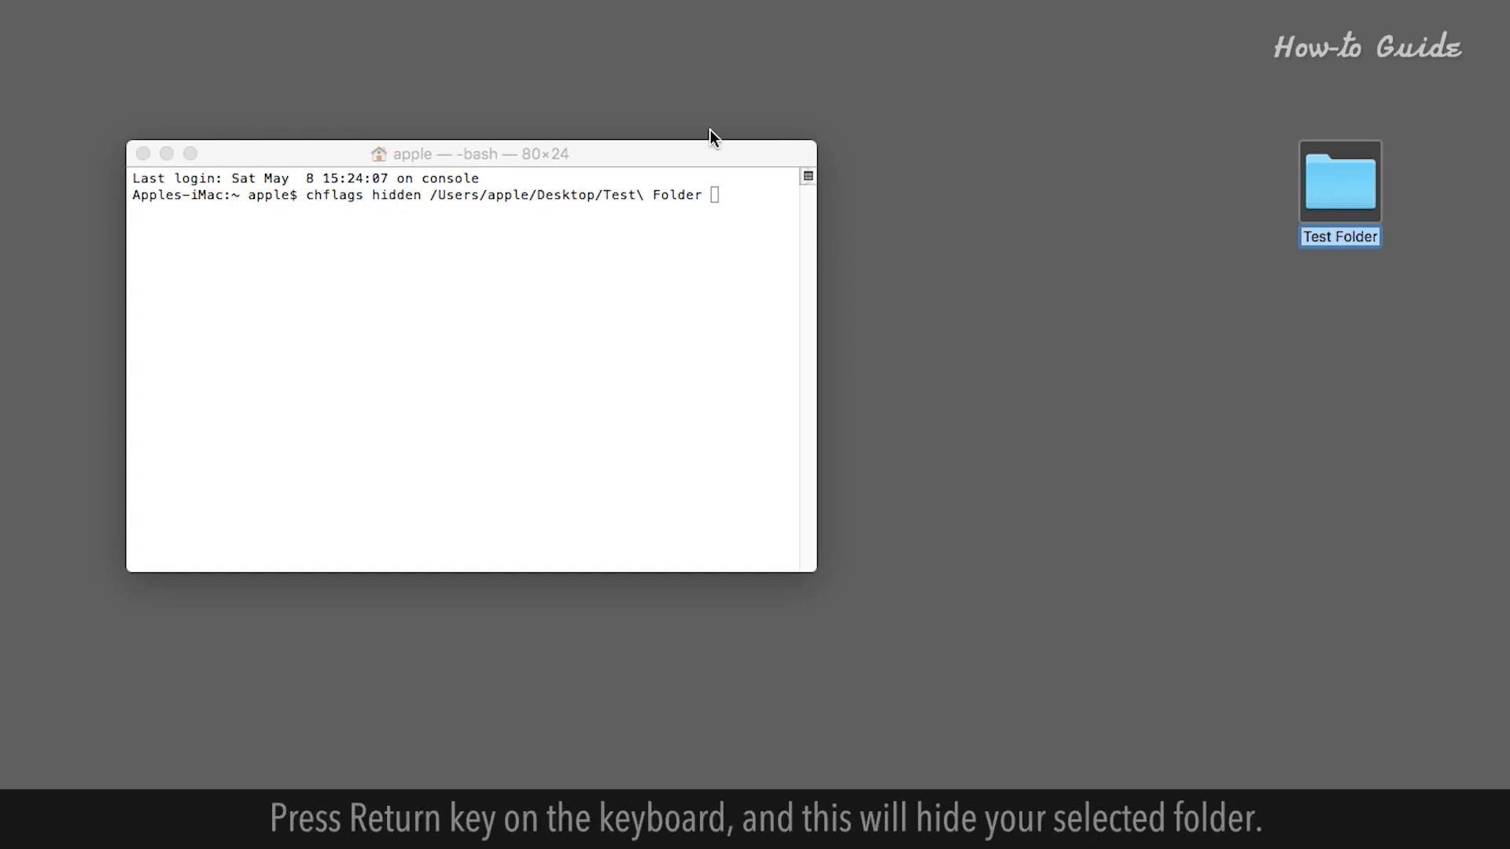
pyautogui.press('Return')
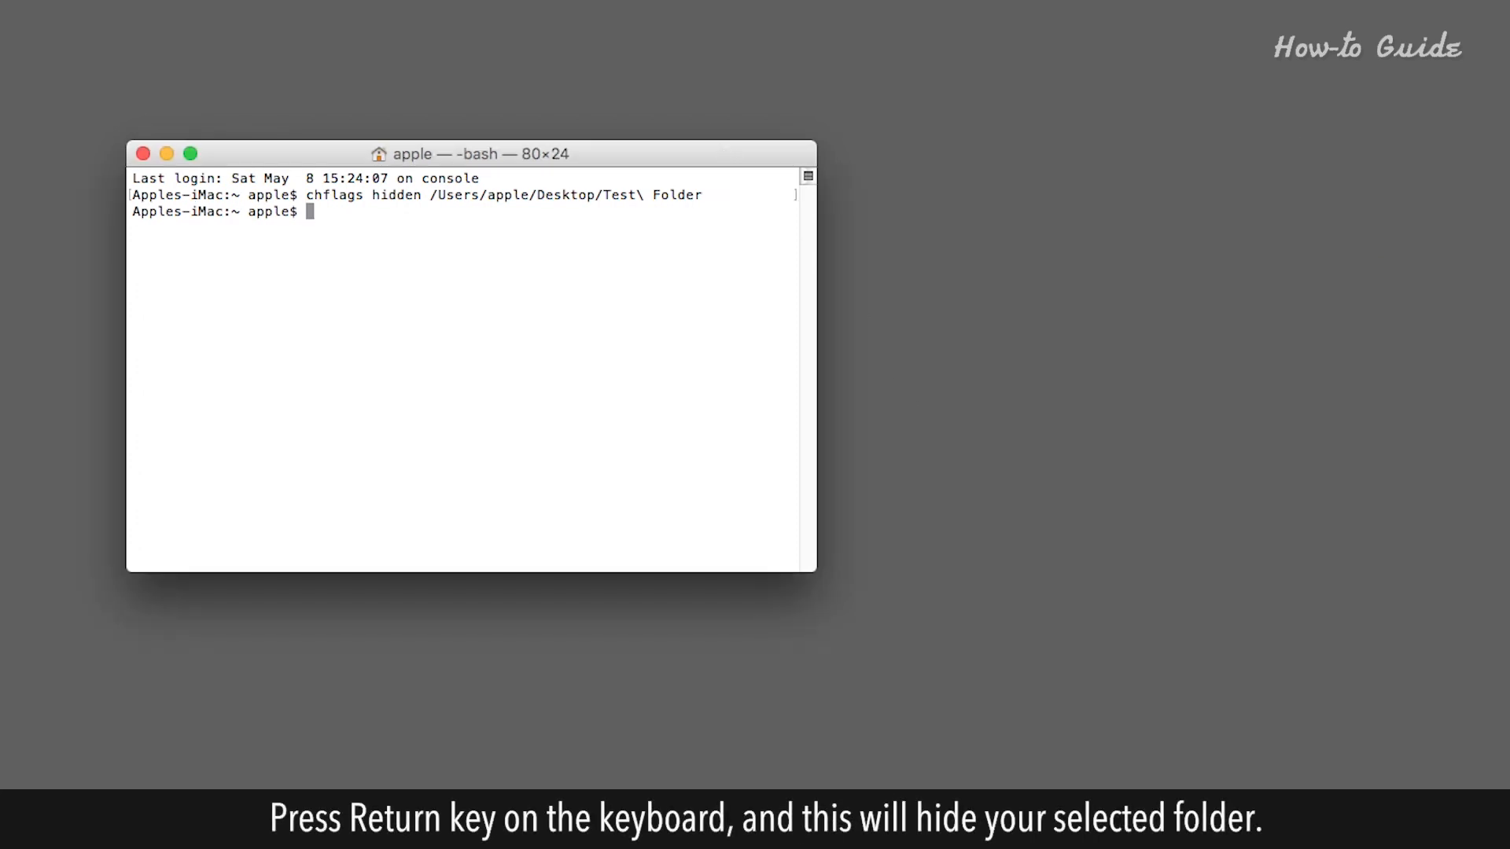
pyautogui.moveTo(1375, 166)
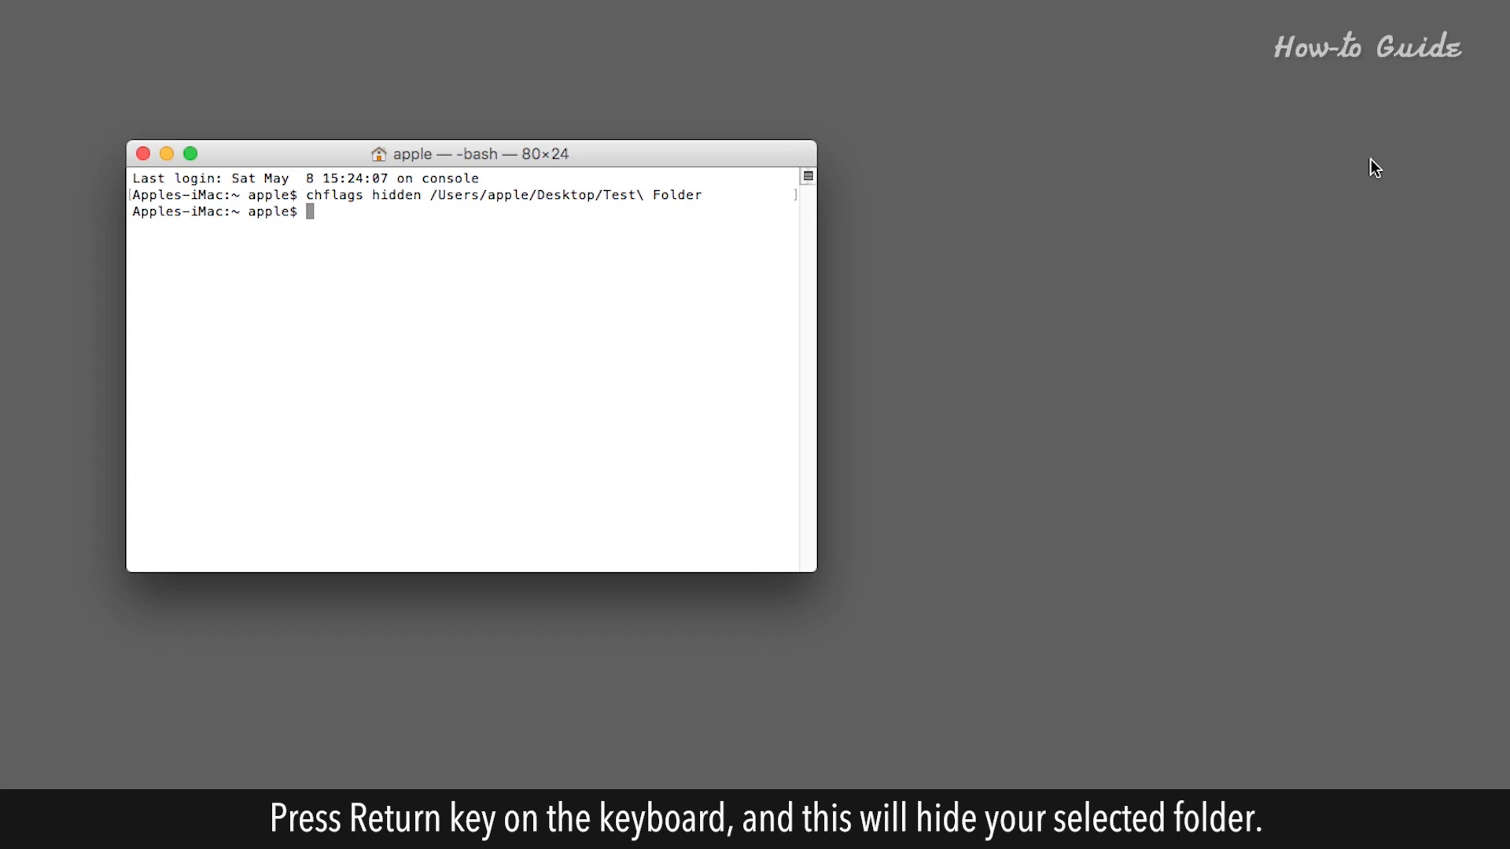
pyautogui.moveTo(921, 486)
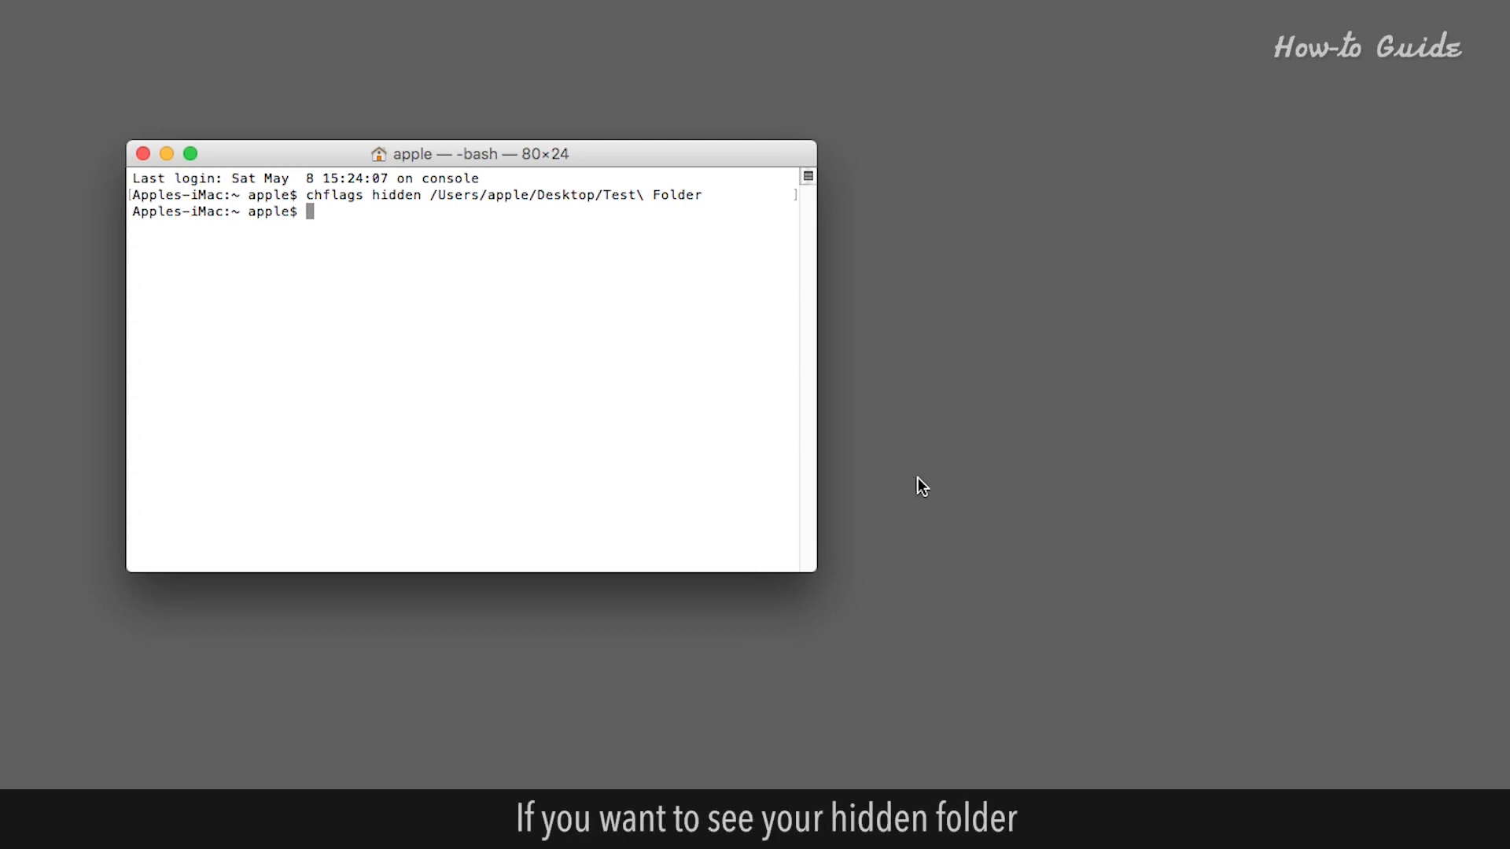
pyautogui.moveTo(471, 153); pyautogui.dragTo(602, 176)
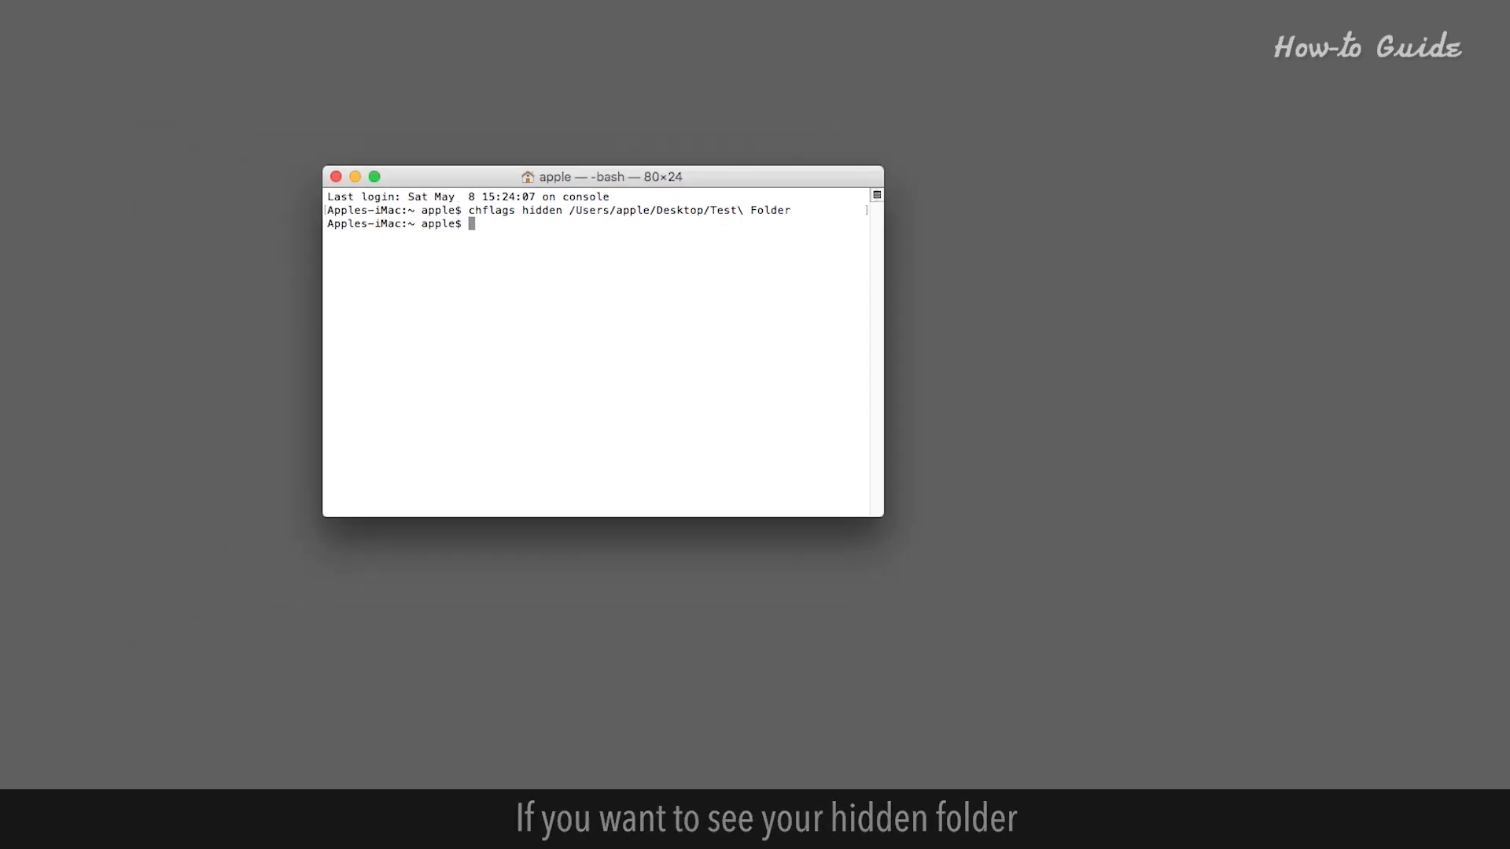
pyautogui.write('terminal')
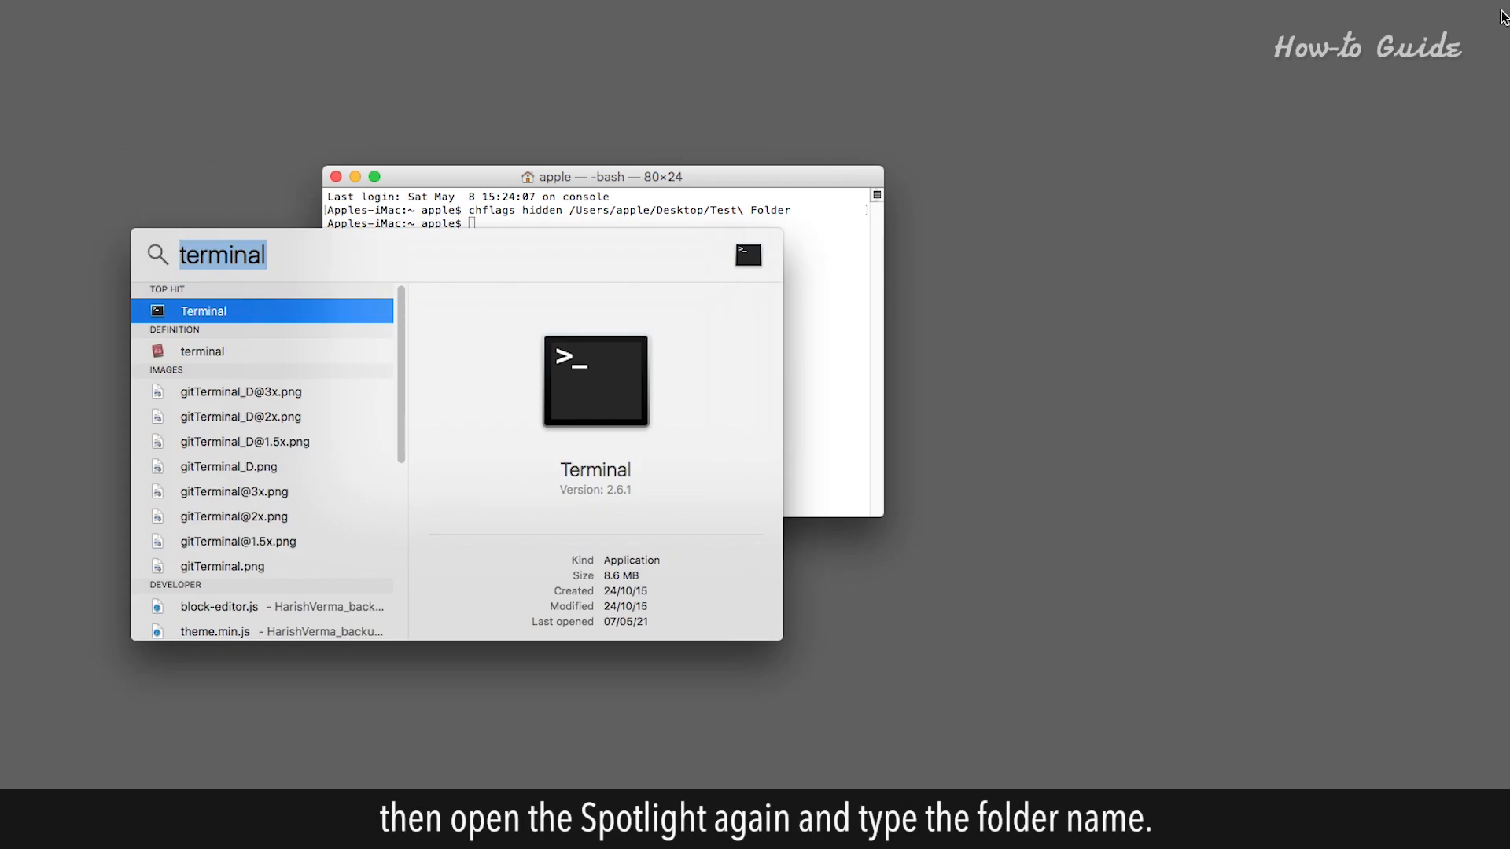
pyautogui.write('tes')
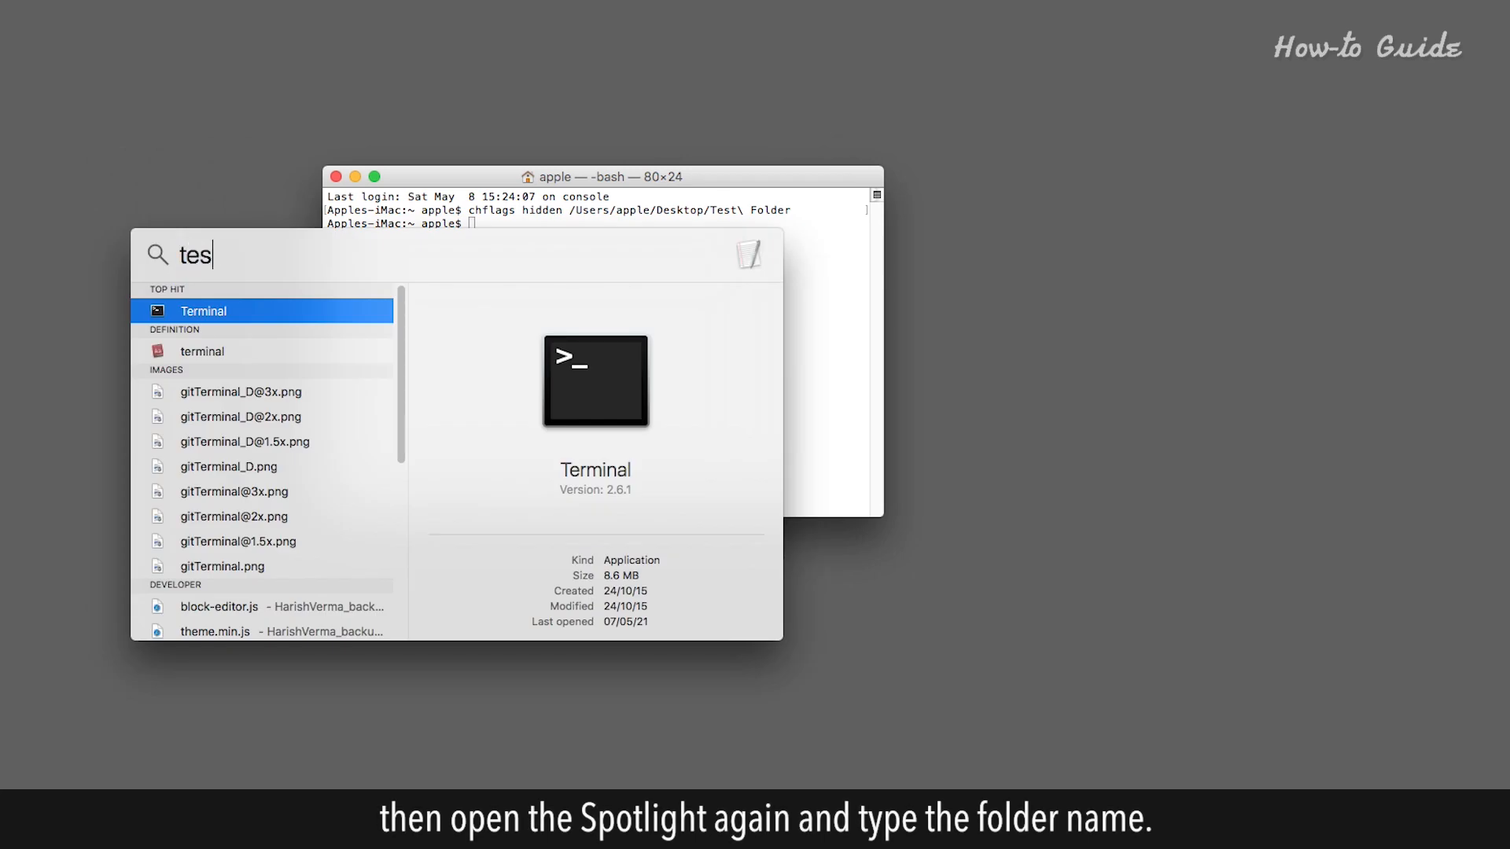
pyautogui.write('t Folder')
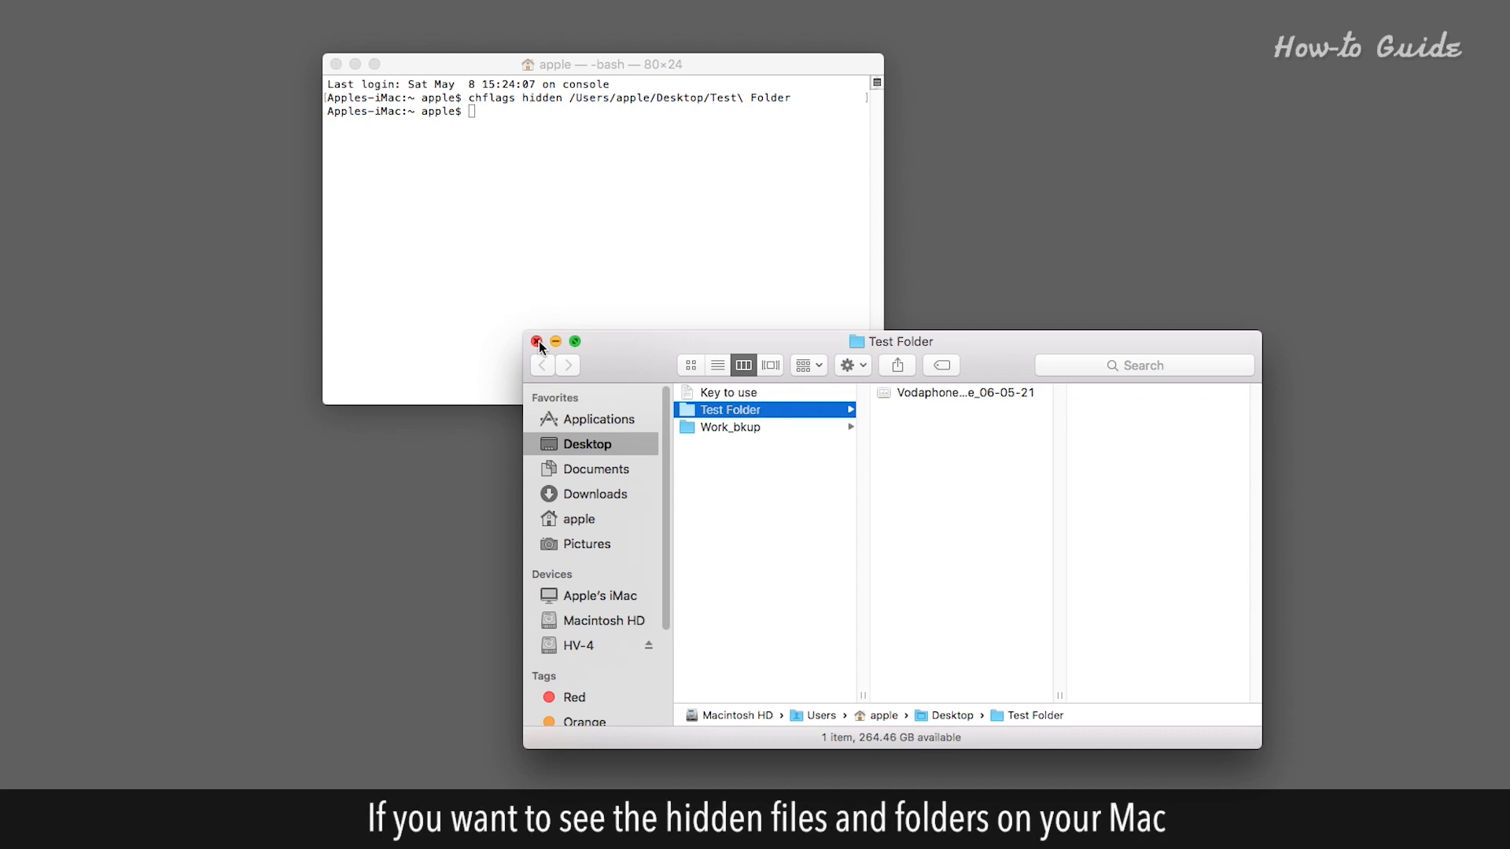
pyautogui.click(538, 341)
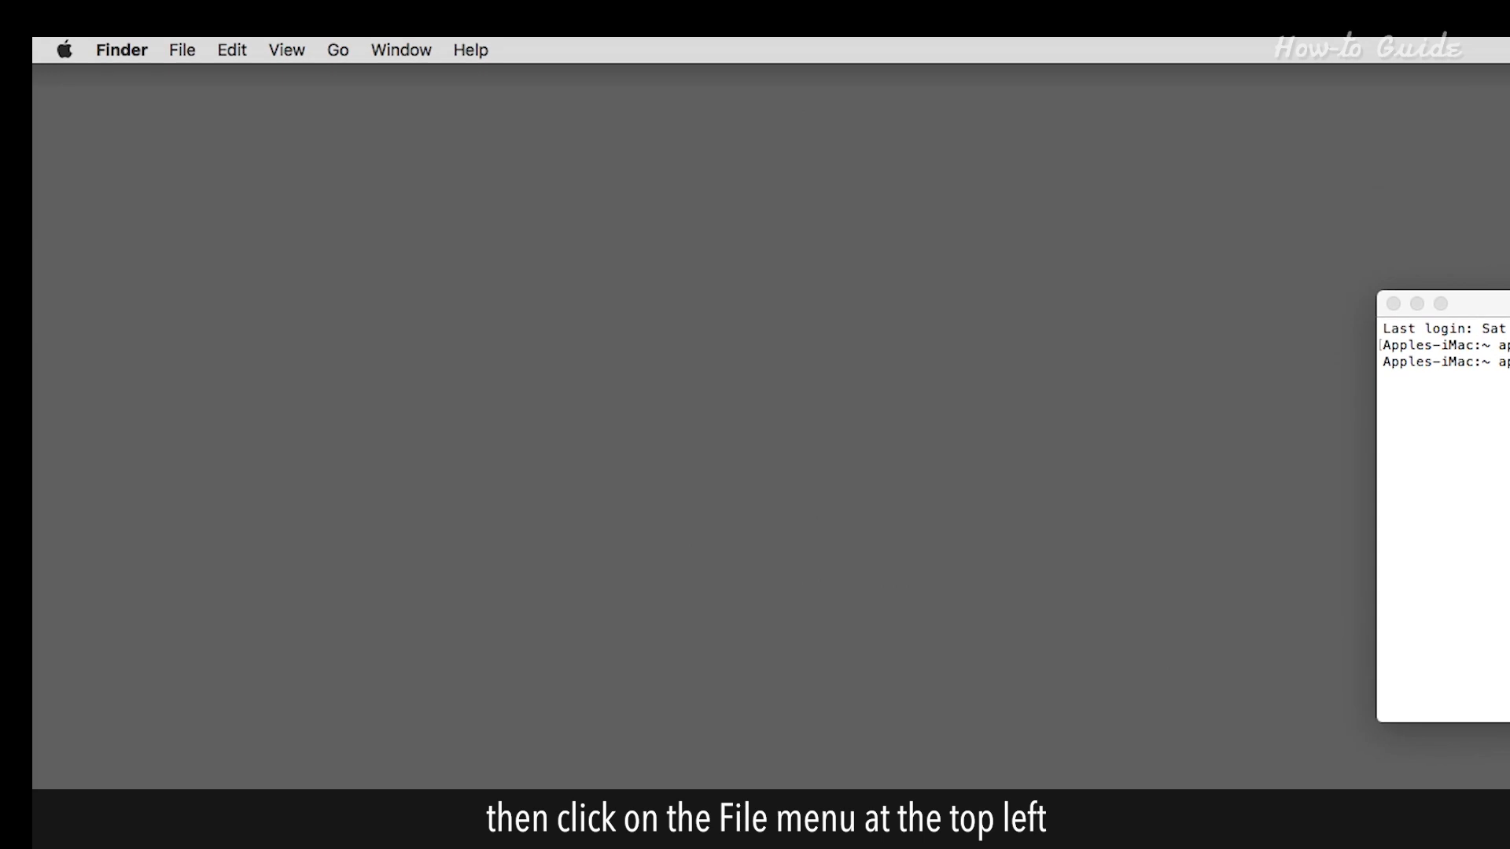
pyautogui.moveTo(183, 58)
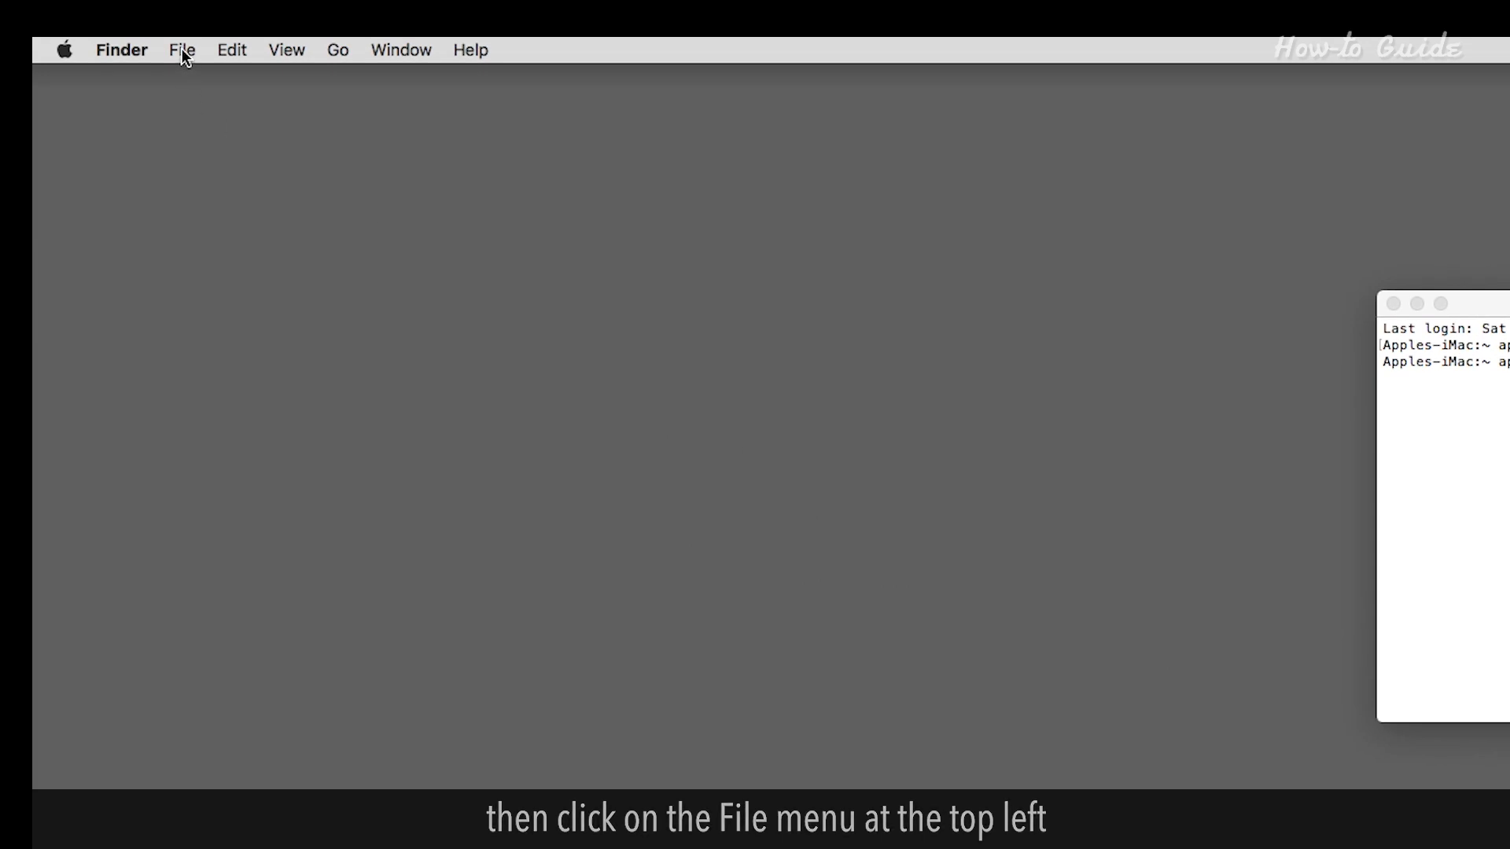
# - Bring up a new Finder window showing the home folder's contents
pyautogui.click(181, 49)
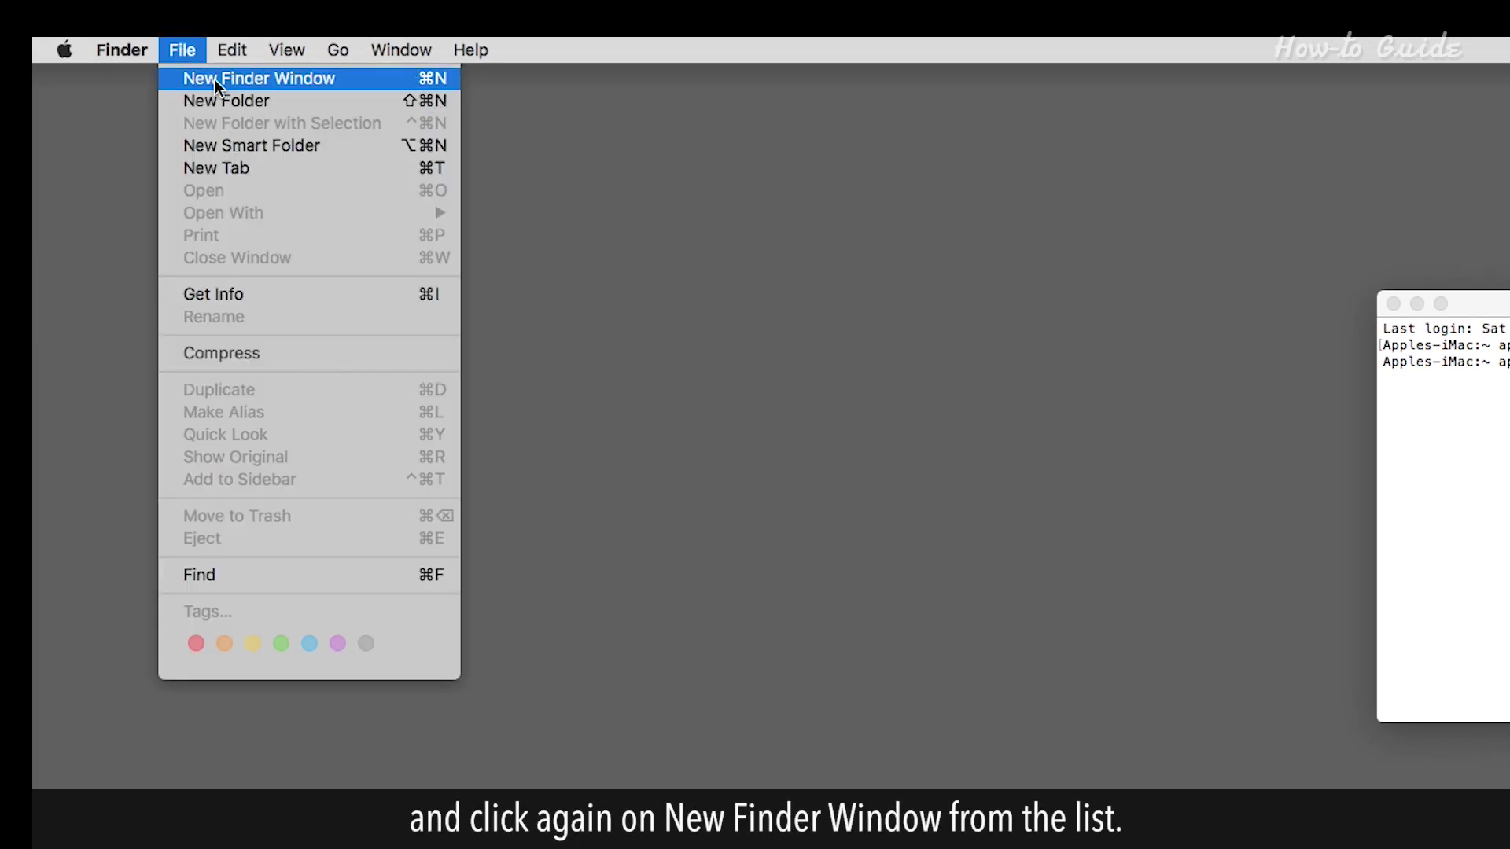
pyautogui.click(258, 78)
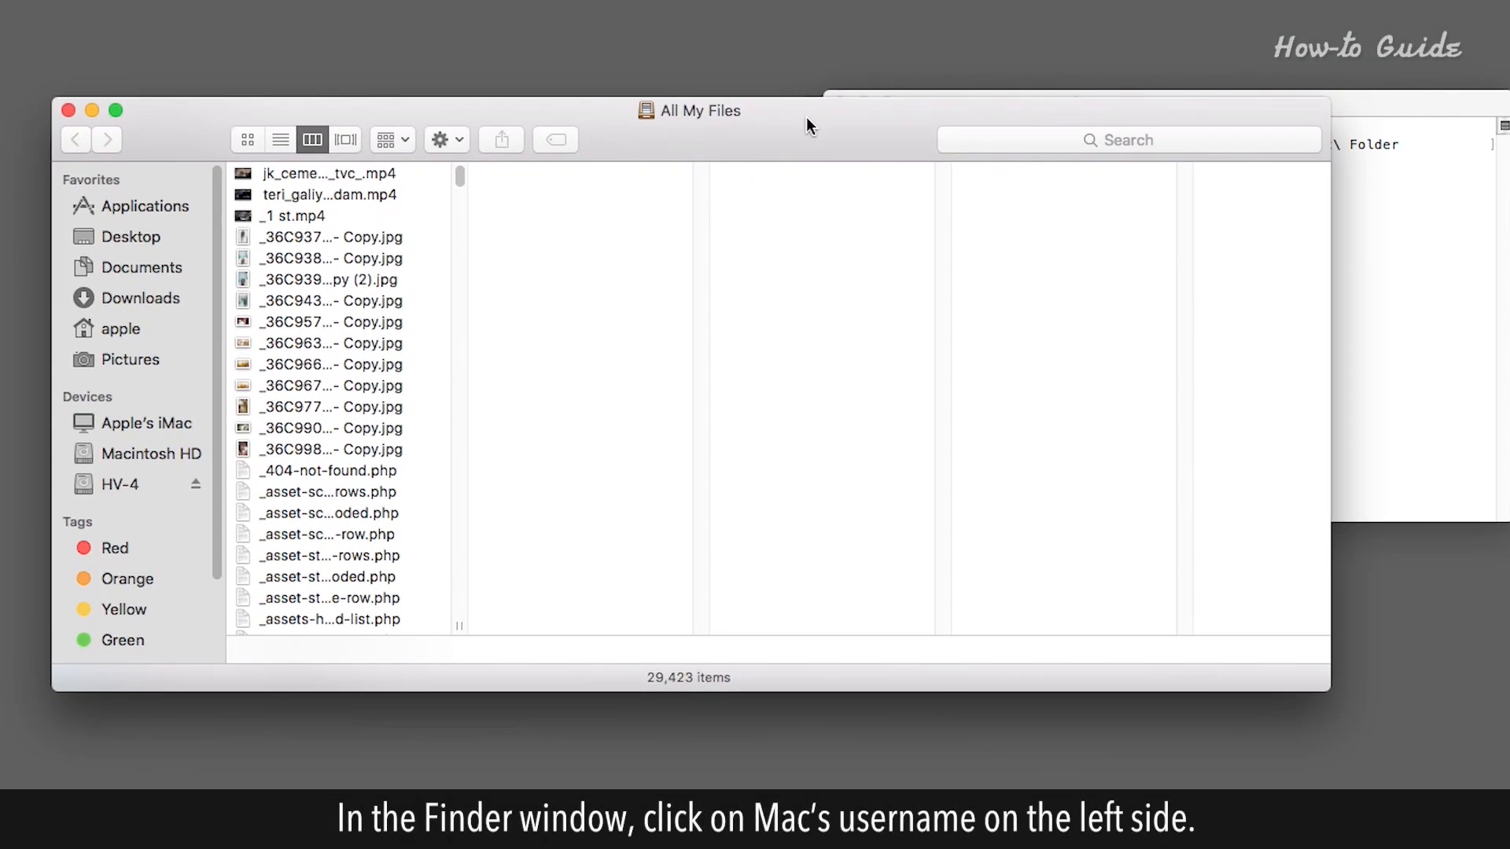
pyautogui.click(121, 329)
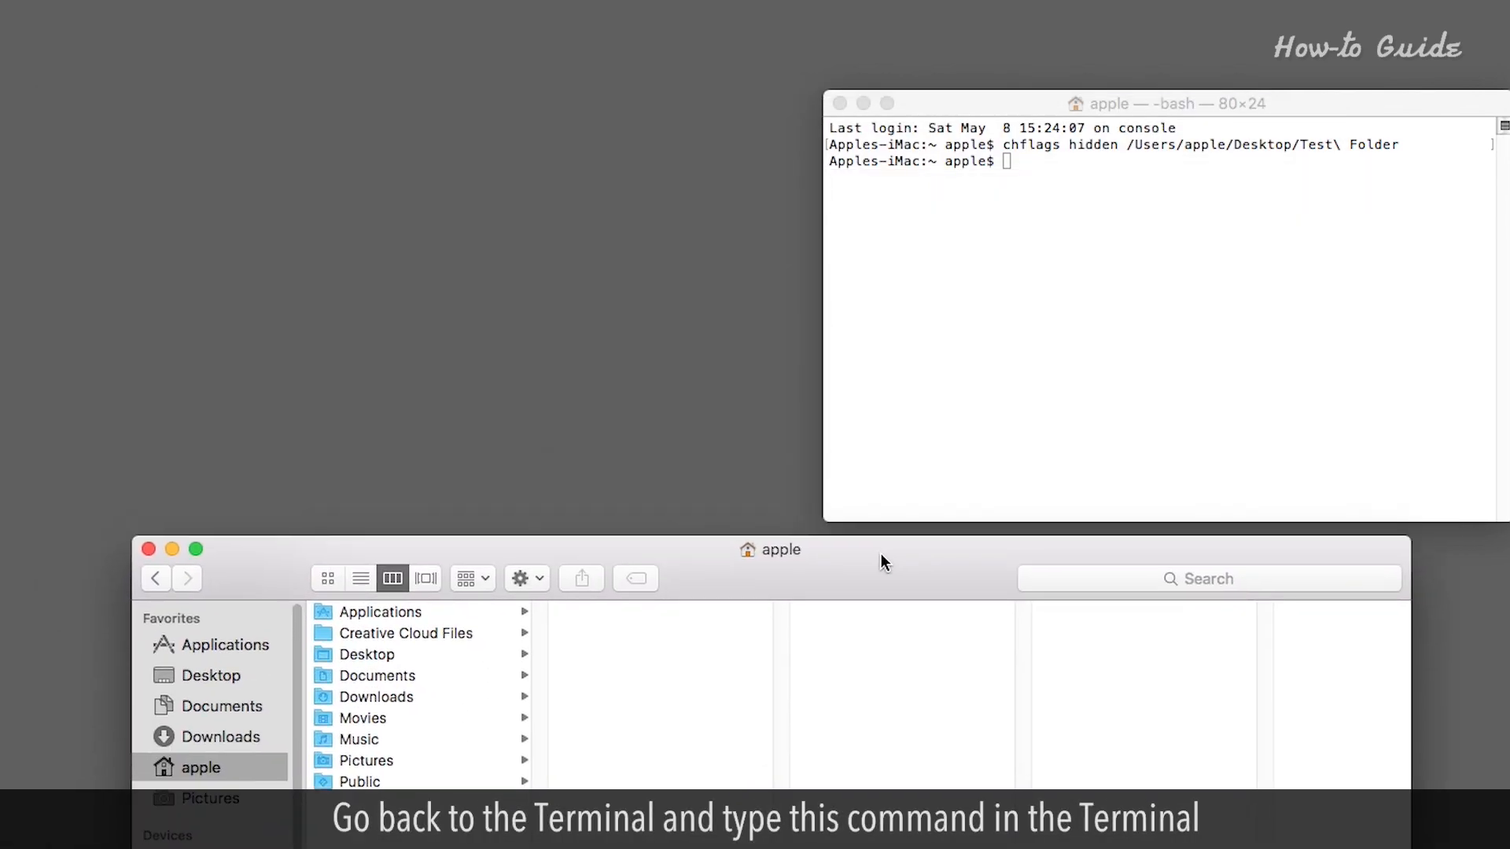
pyautogui.moveTo(911, 507)
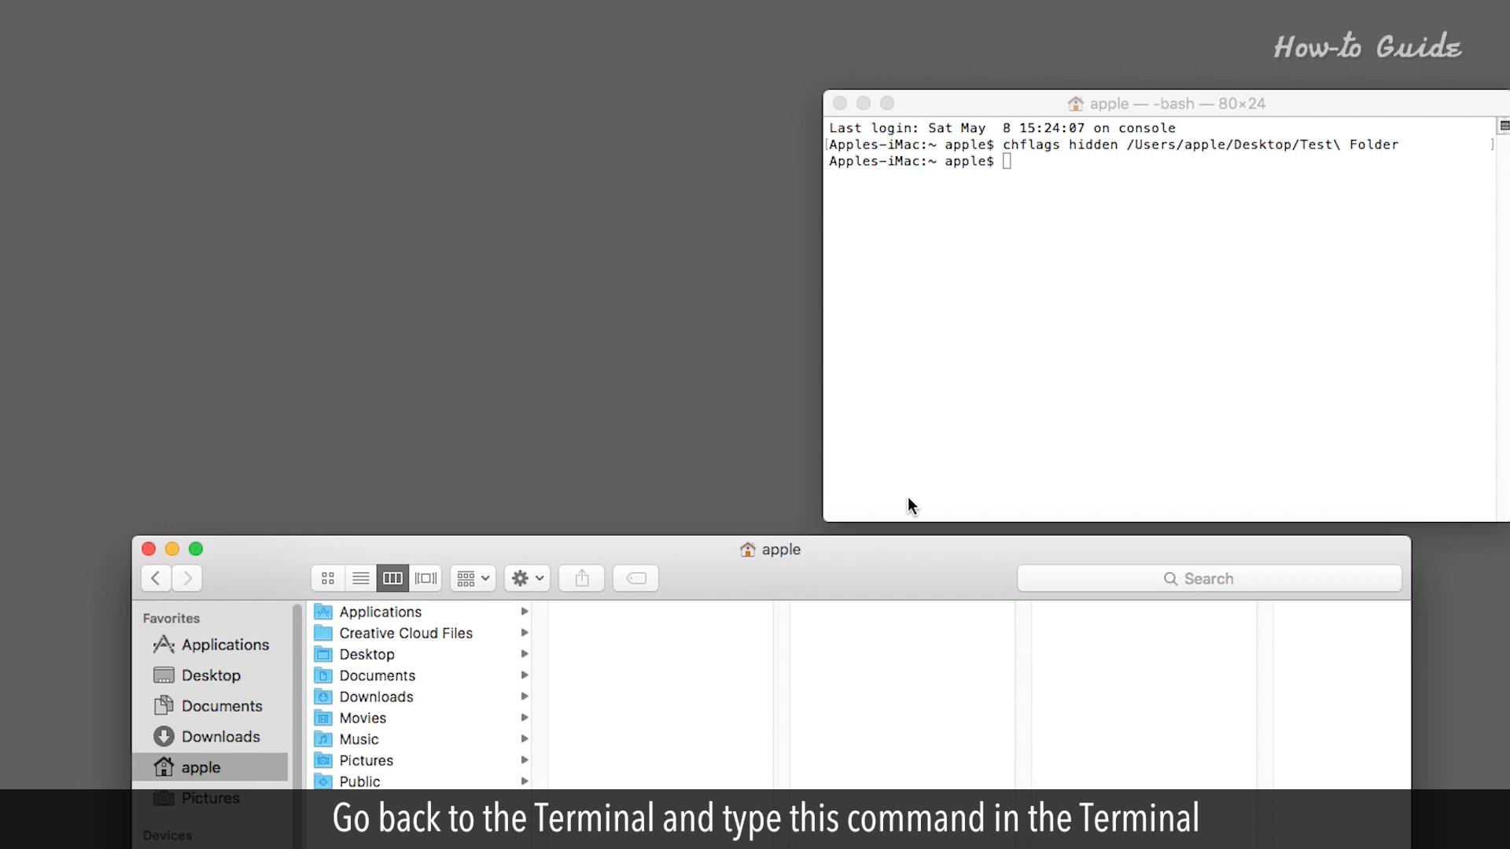
# - Run defaults write com.apple.finder AppleShowAllFiles YES to reveal hidden files
pyautogui.write('defaults')
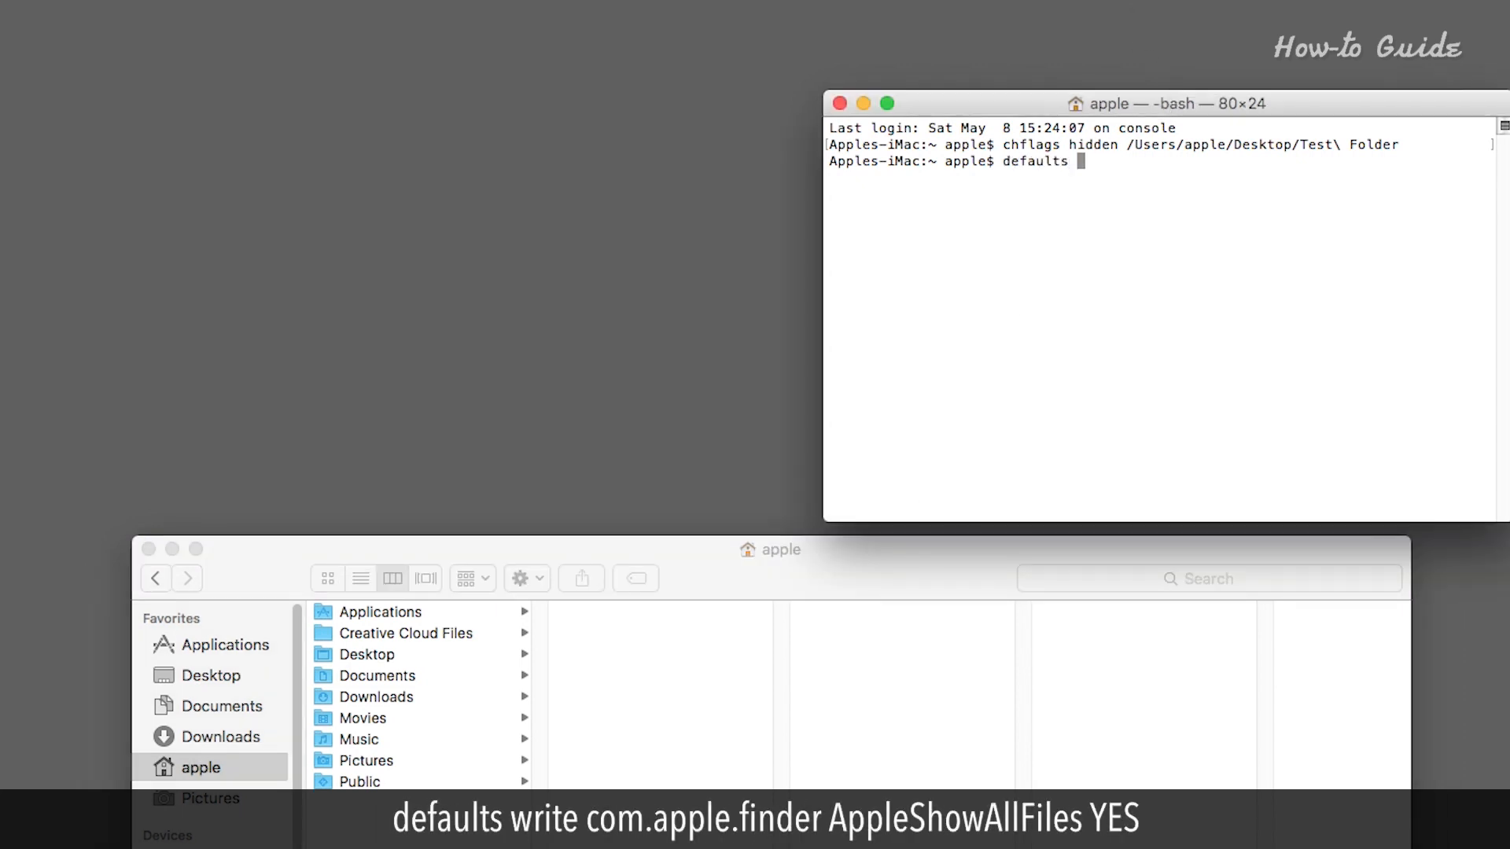
pyautogui.write('write')
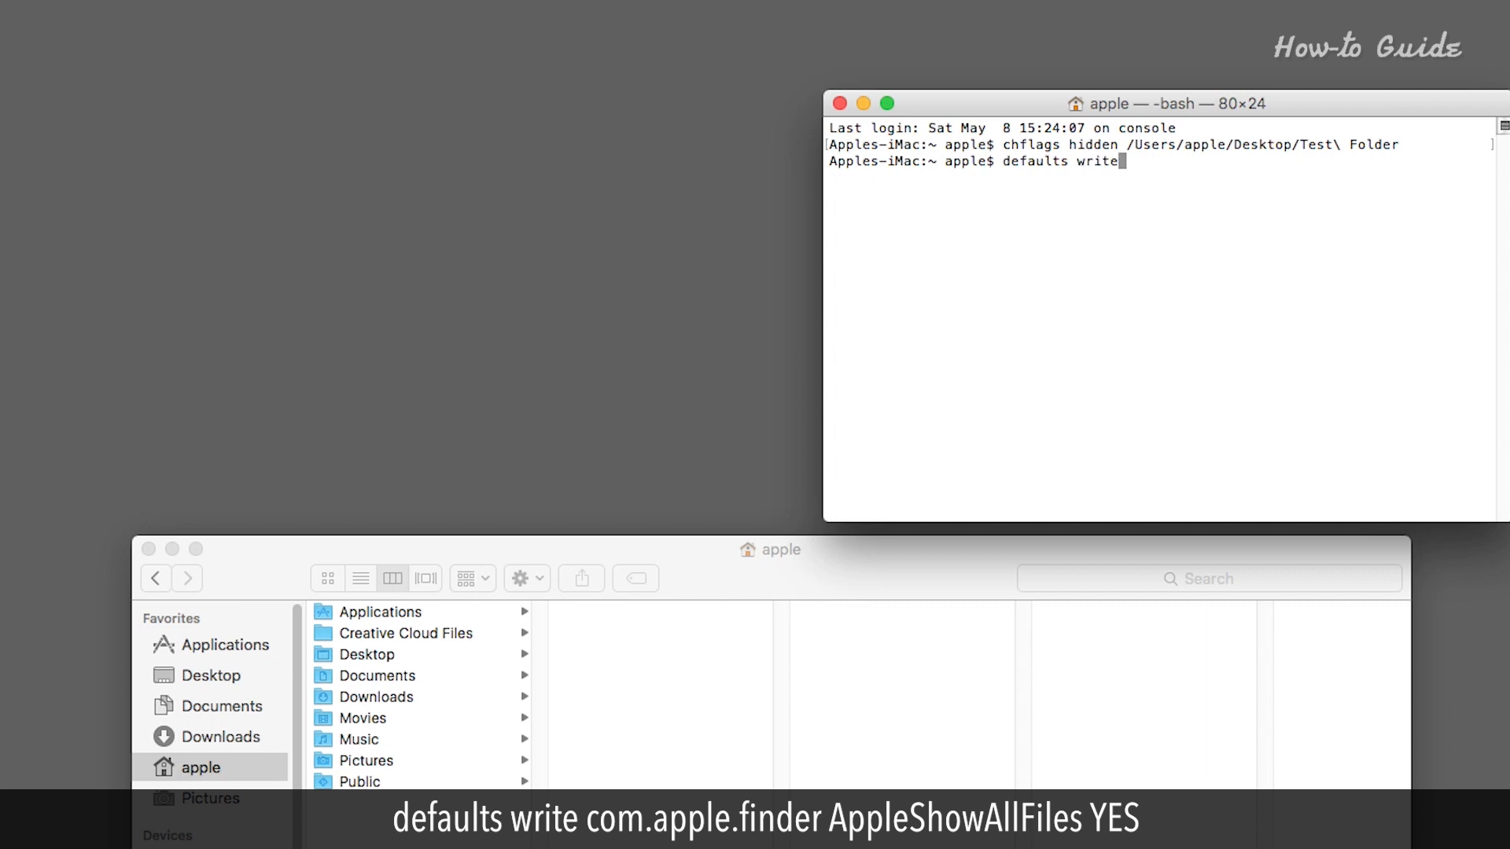
pyautogui.write('com.apple.finder')
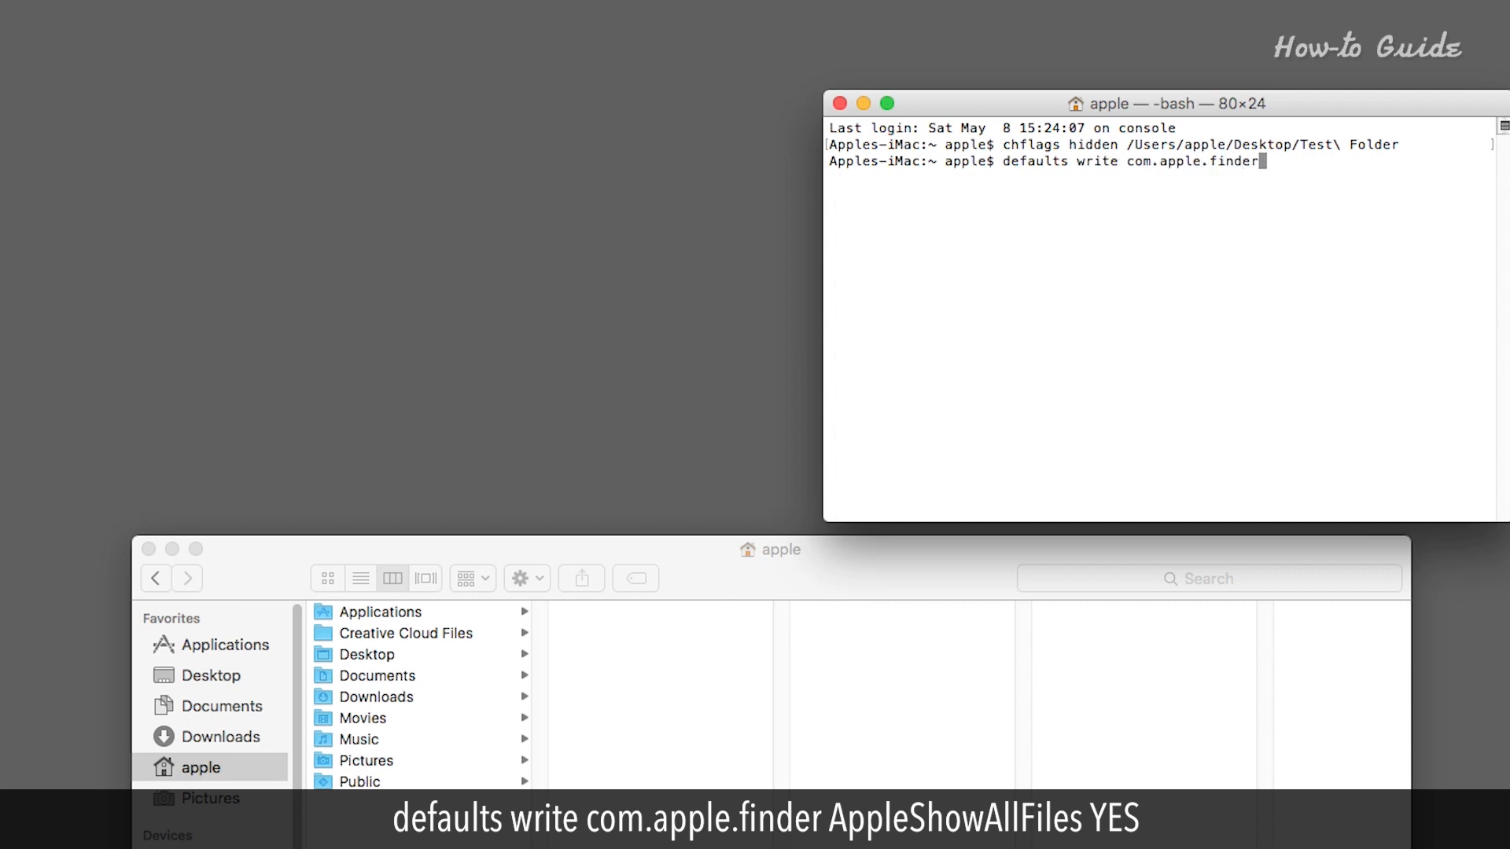
pyautogui.write('AppleShow')
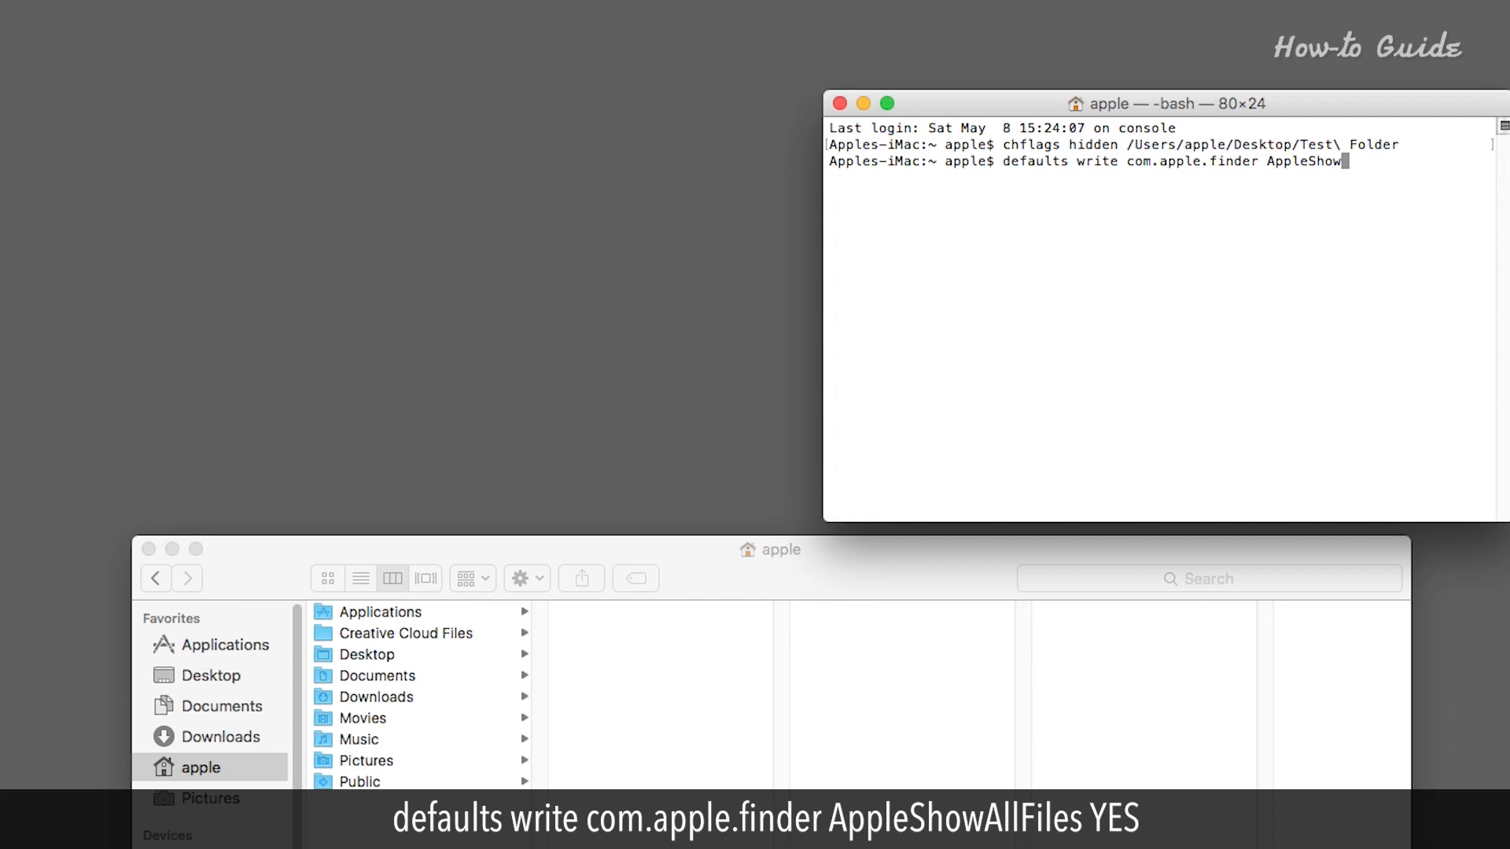
pyautogui.write('AllFiles YES')
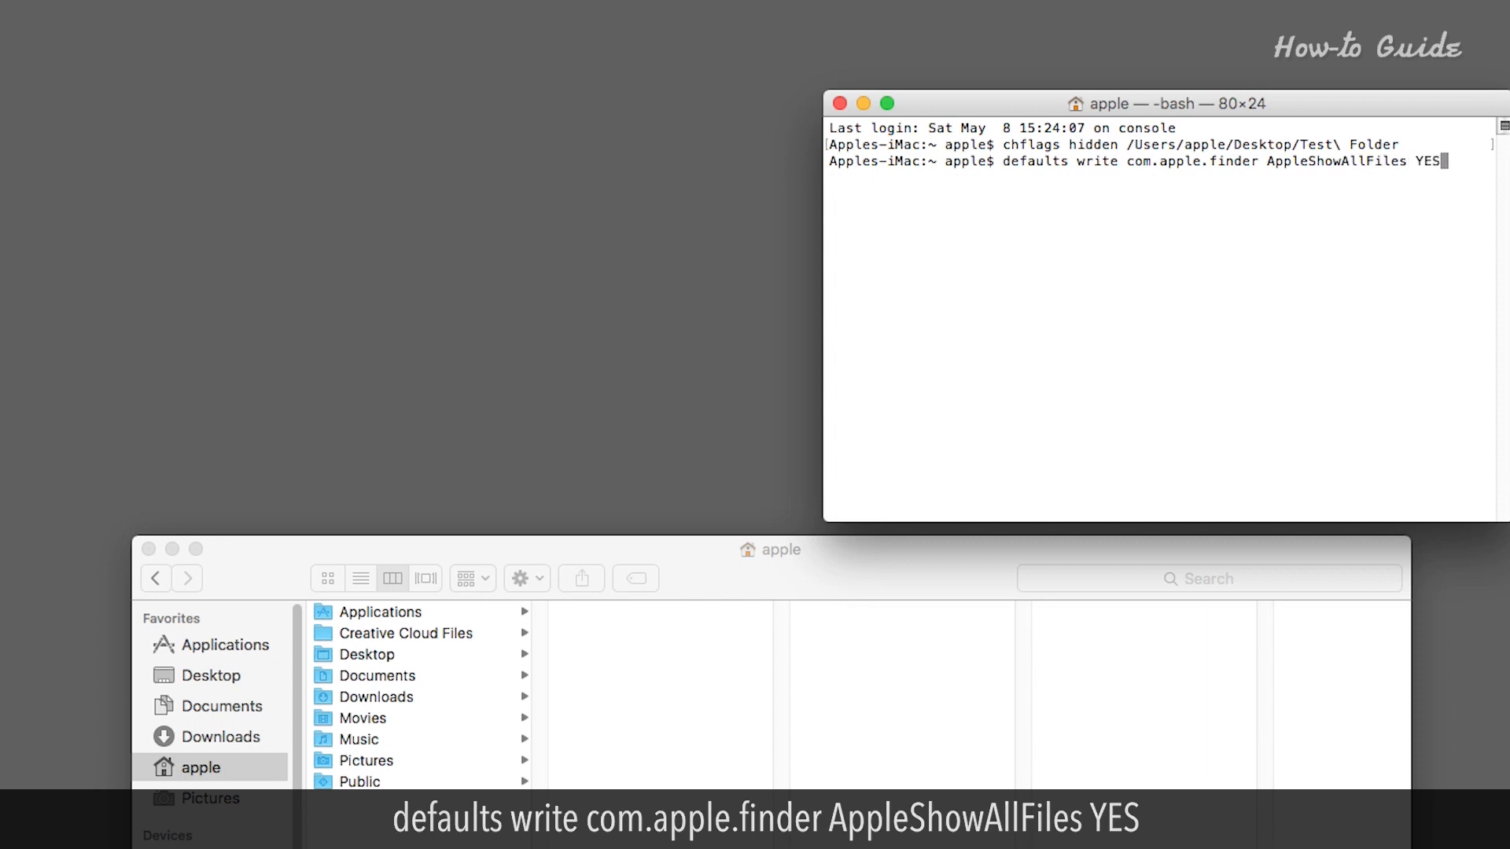
pyautogui.press('Return')
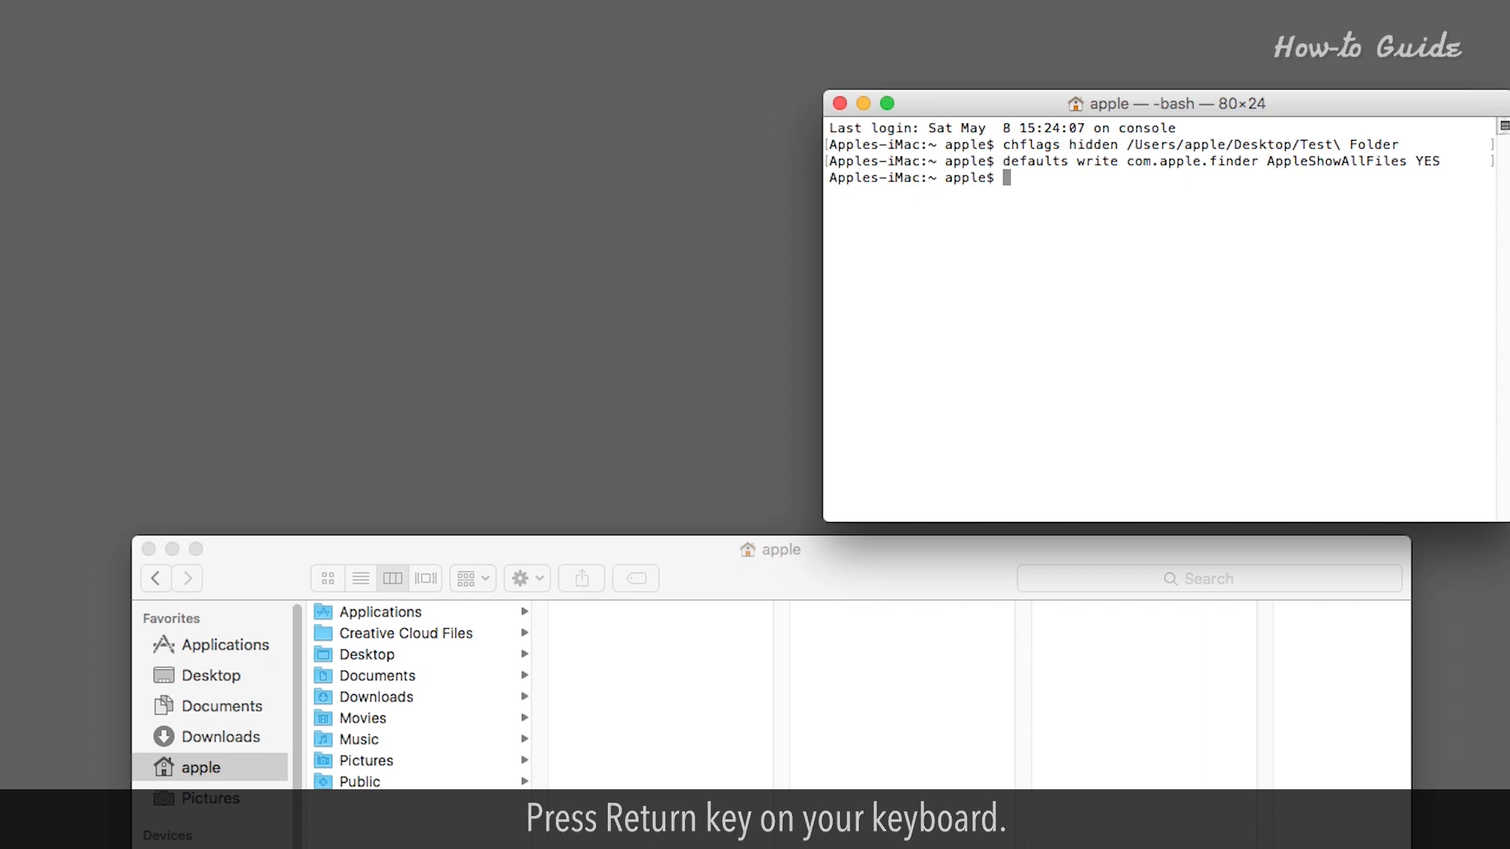
pyautogui.press('Return')
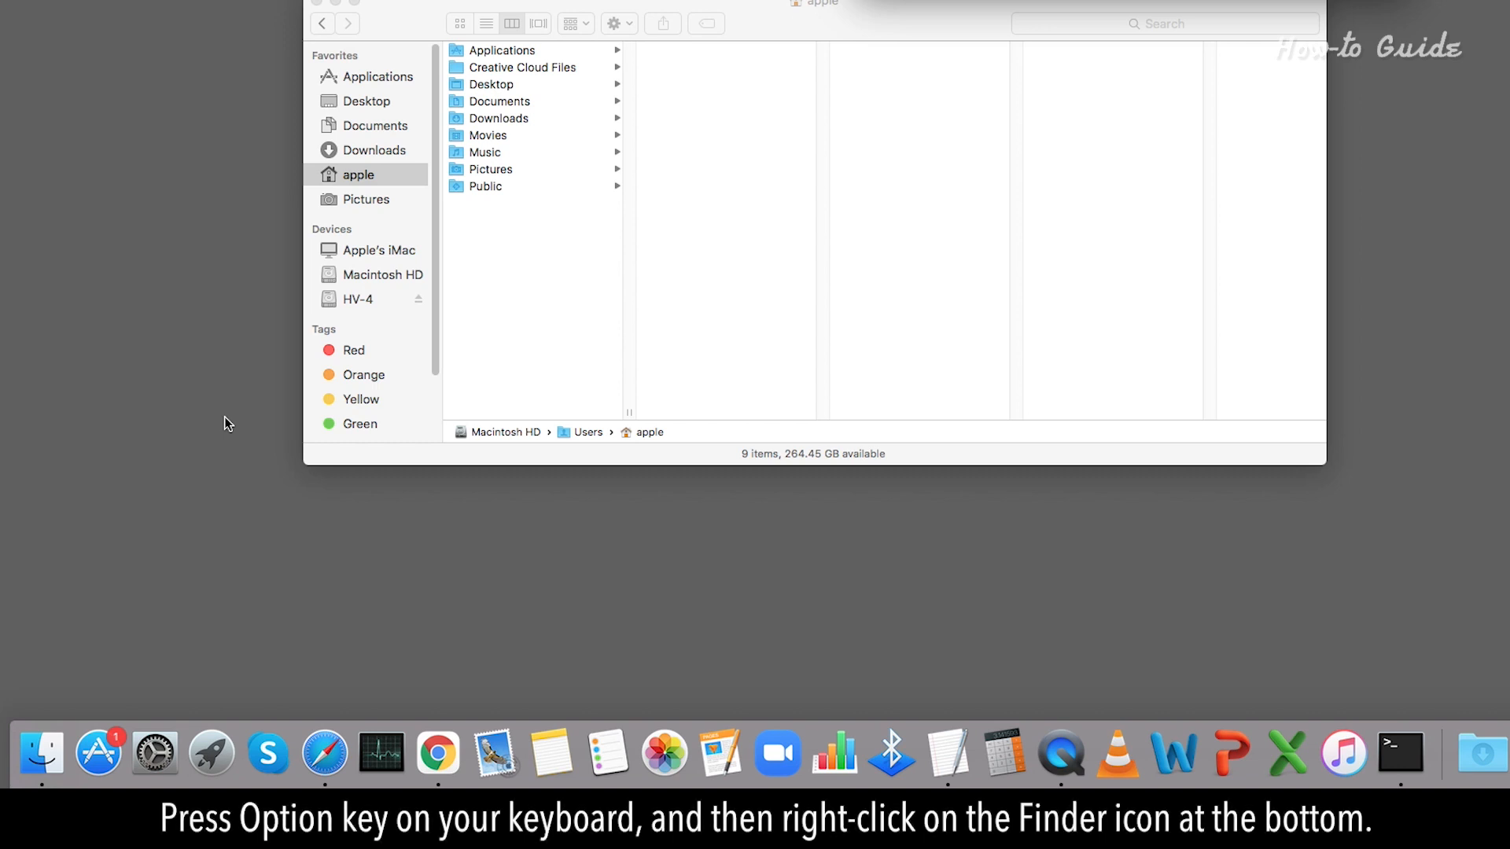
# - Relaunch Finder from its Dock menu so hidden files appear
pyautogui.rightClick(41, 752)
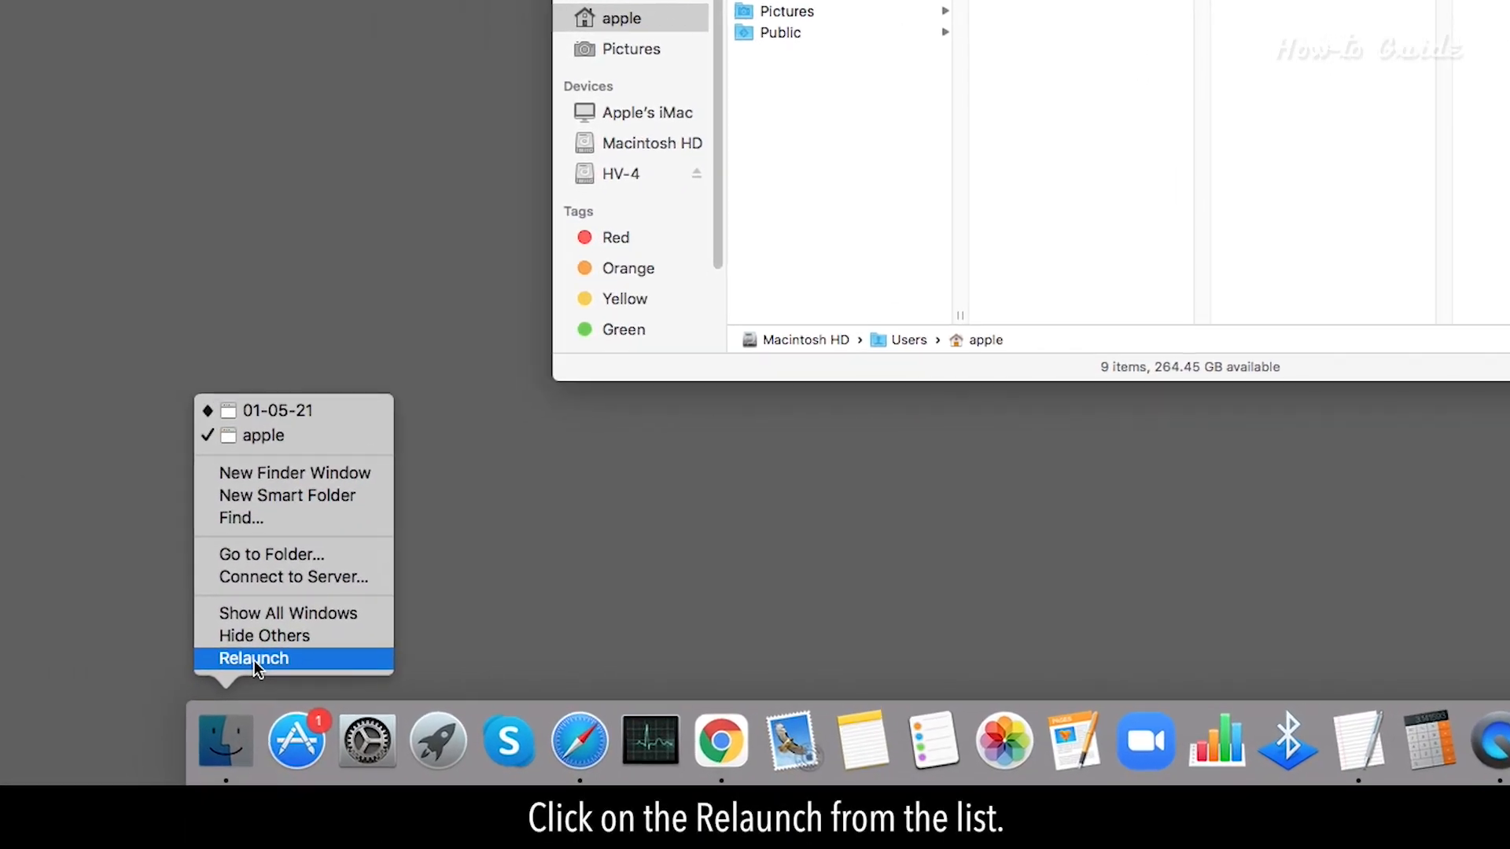
pyautogui.click(254, 659)
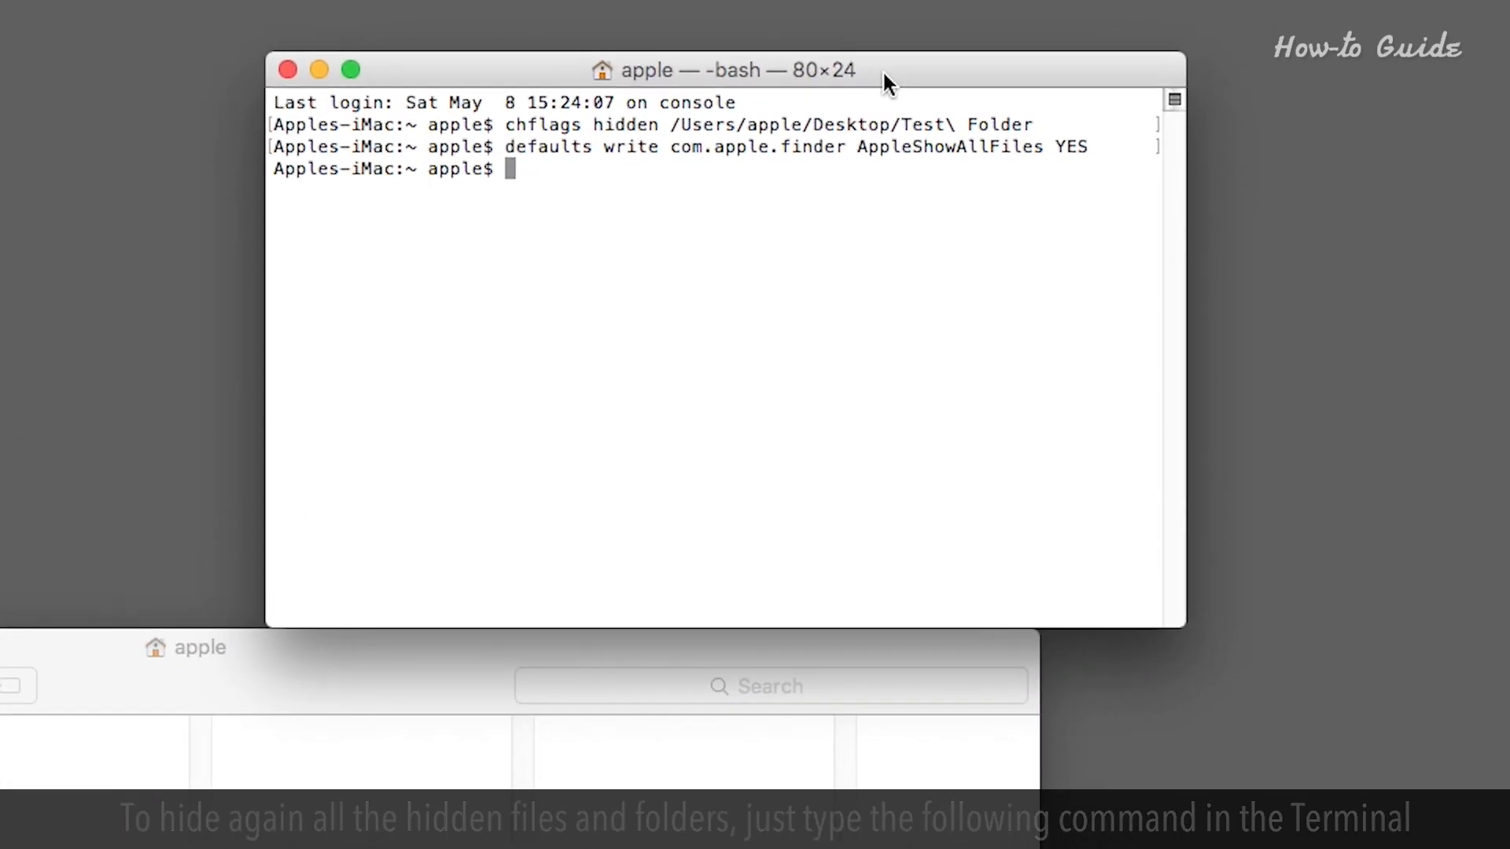
# - Run defaults write com.apple.finder AppleShowAllFiles NO to stop showing hidden files
pyautogui.write('defaults')
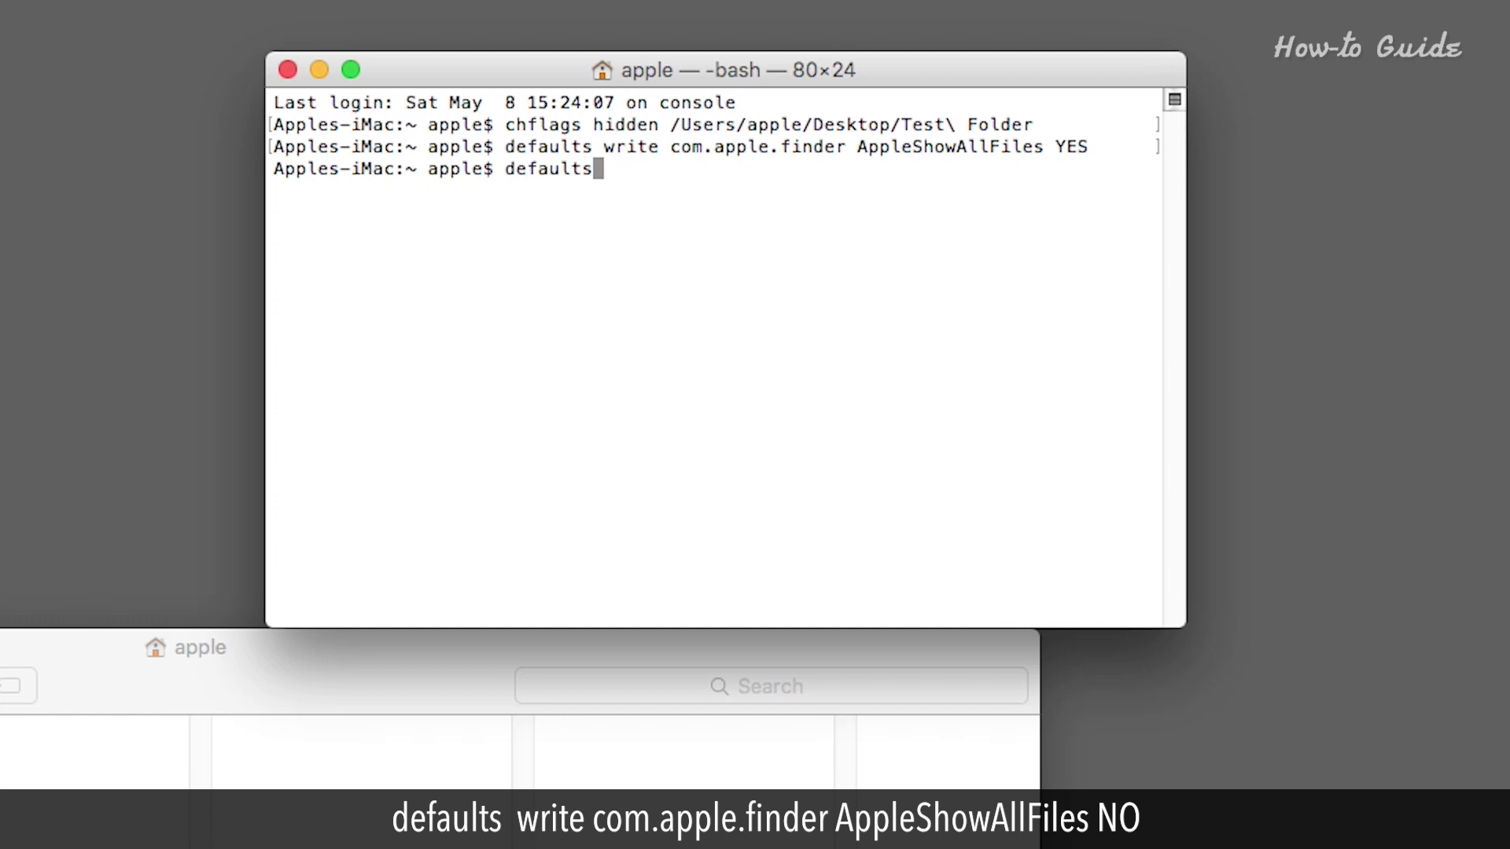
pyautogui.write('write com.a')
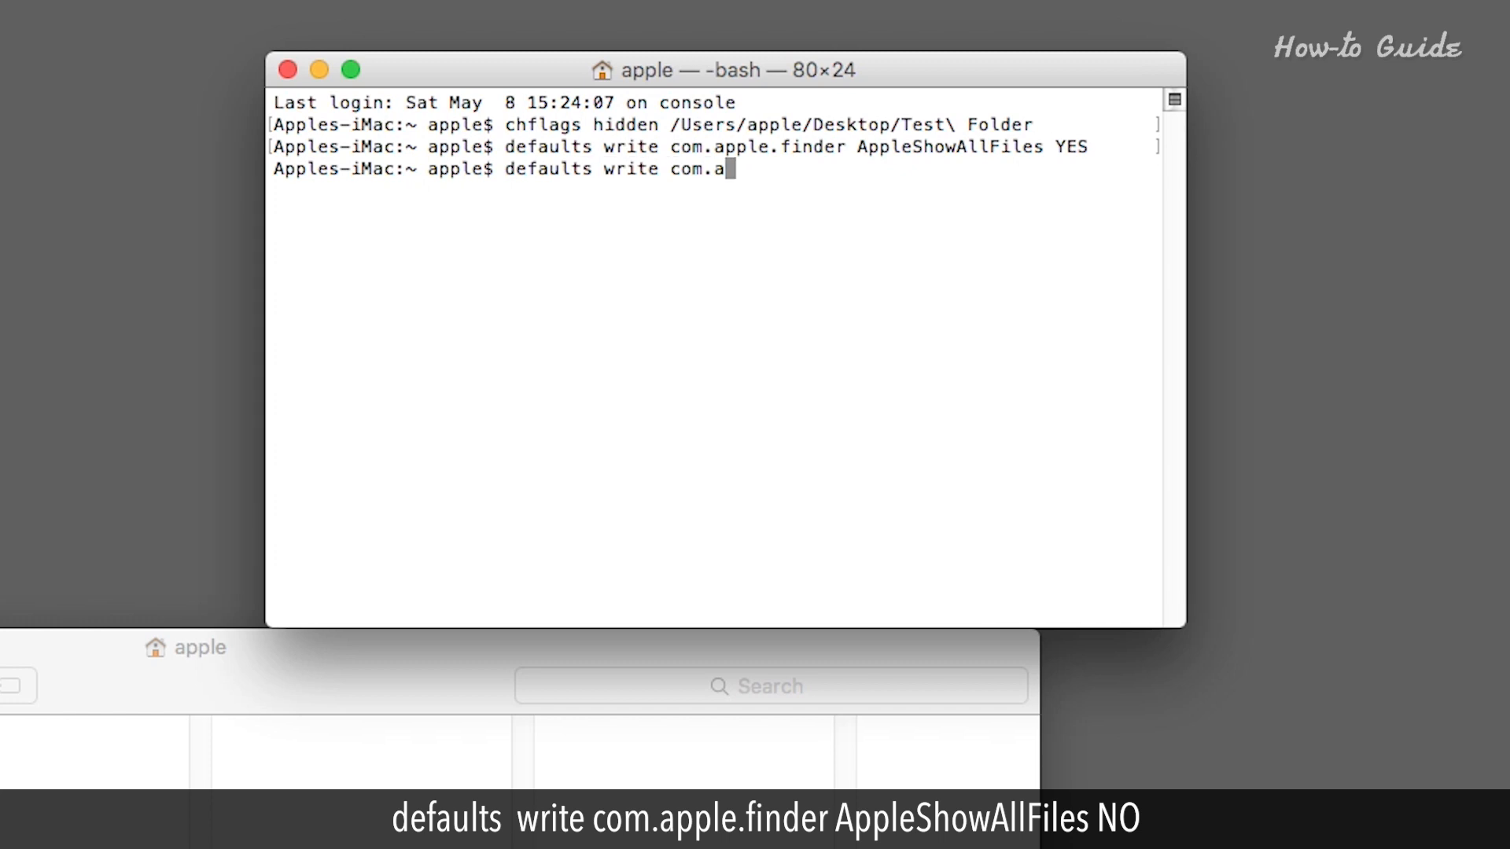
pyautogui.write('pple.finder')
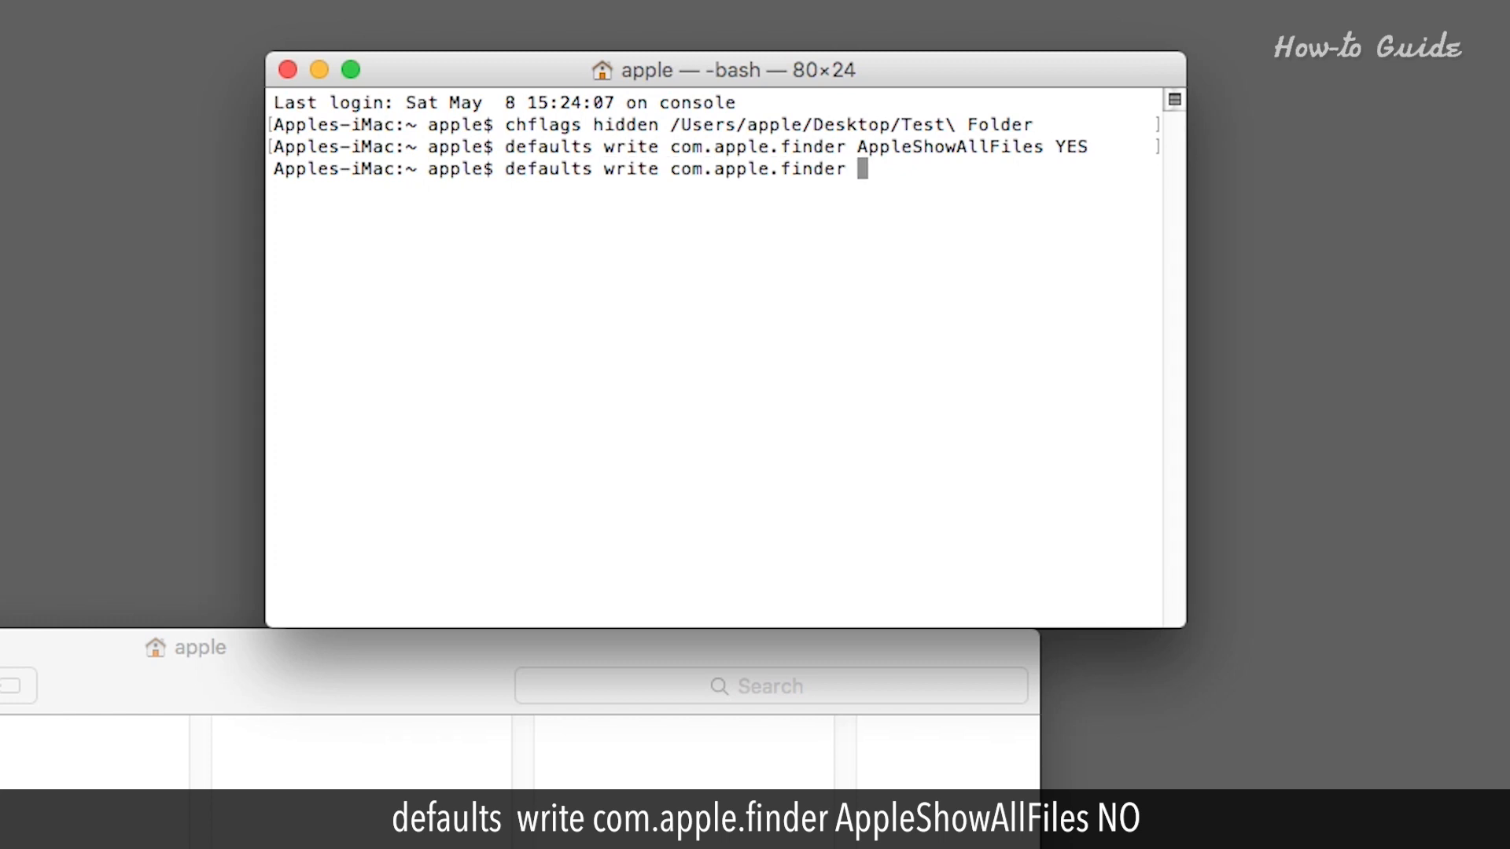
pyautogui.write('AppleShowA')
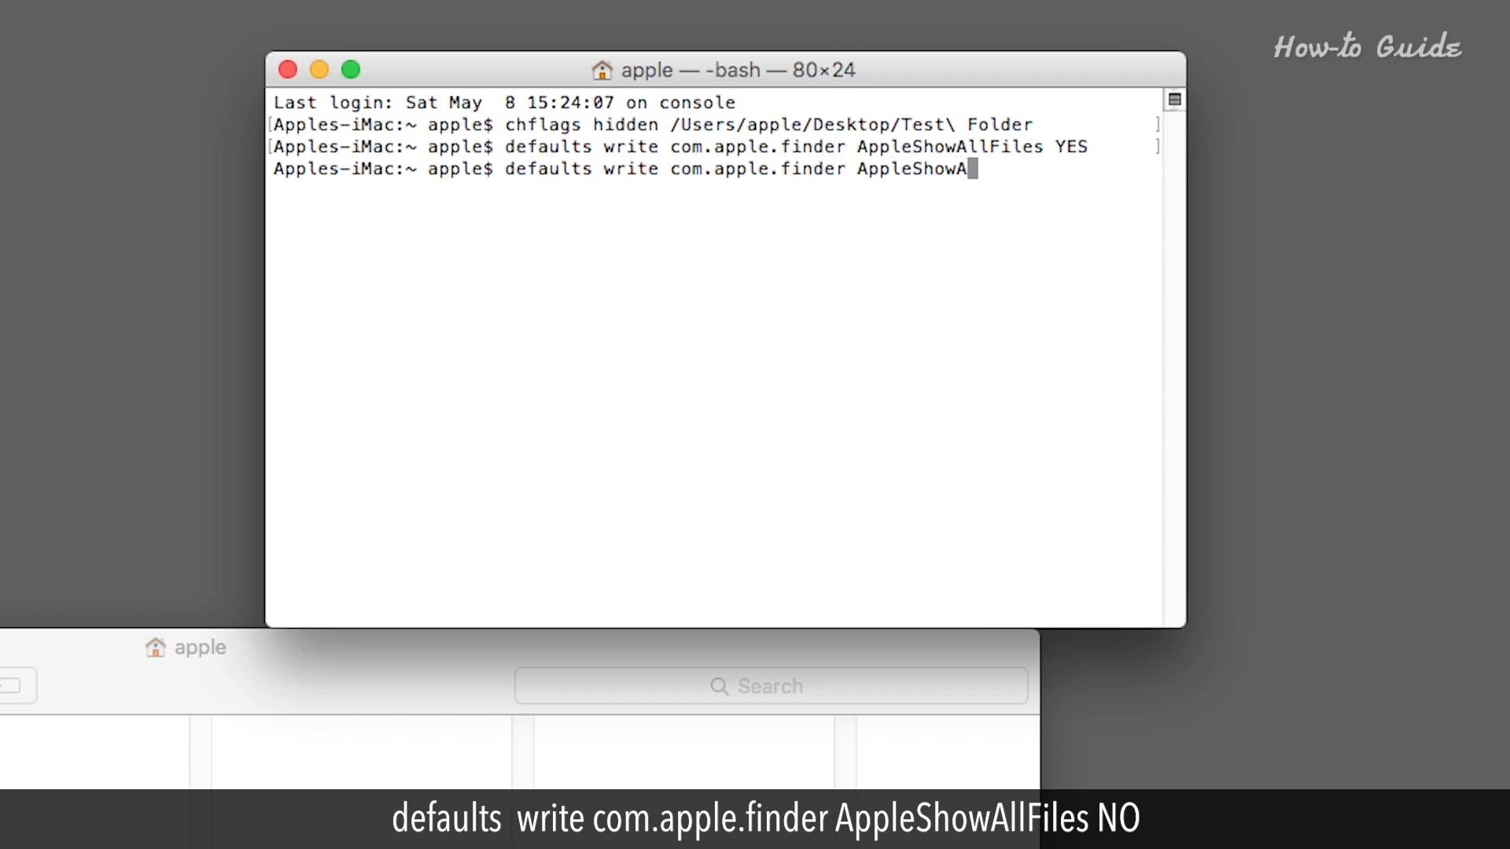
pyautogui.write('llFiles NO')
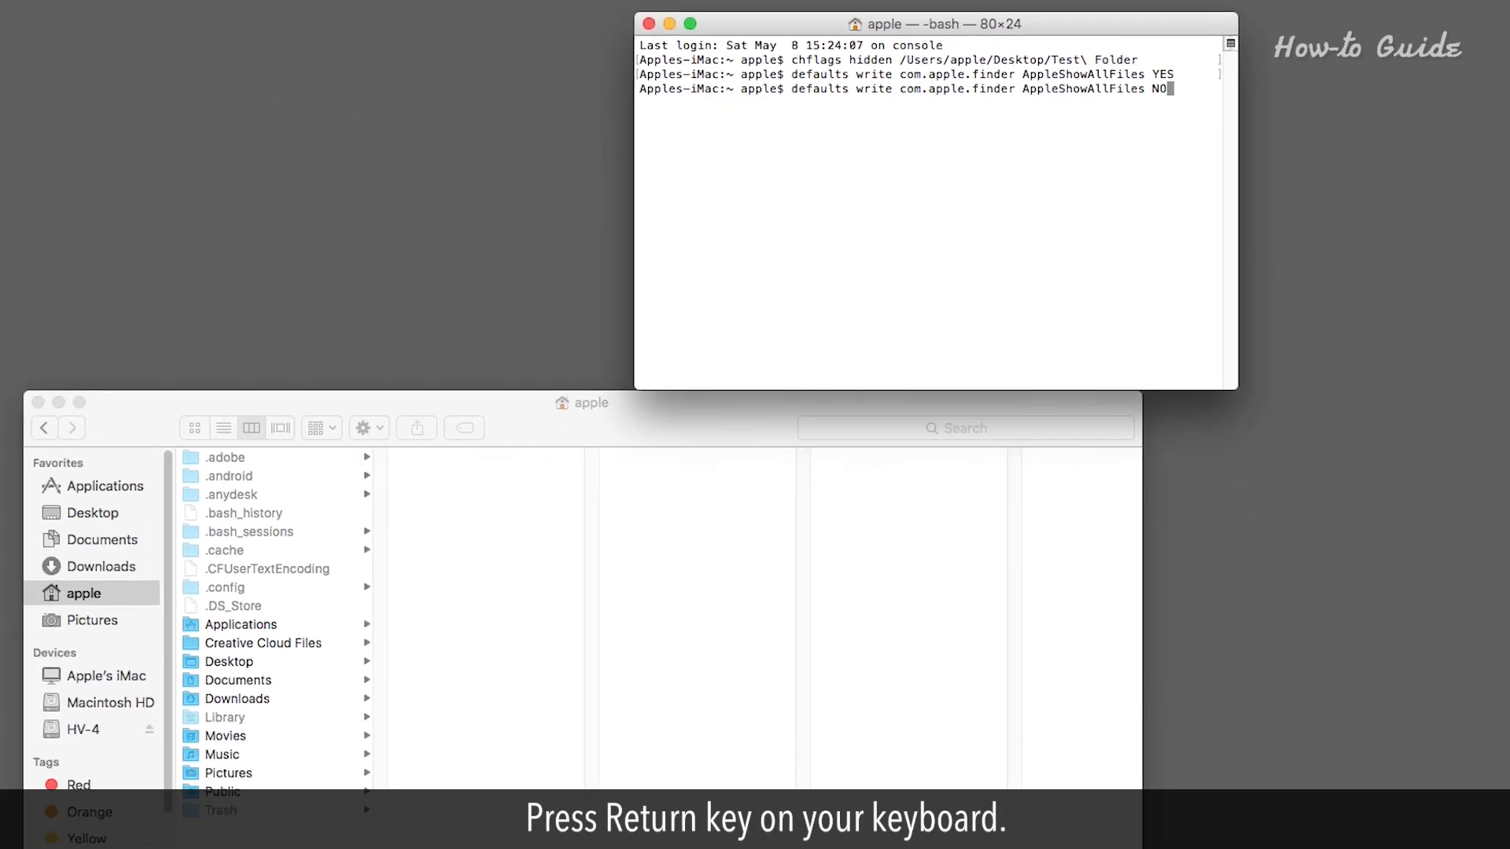
pyautogui.press('Return')
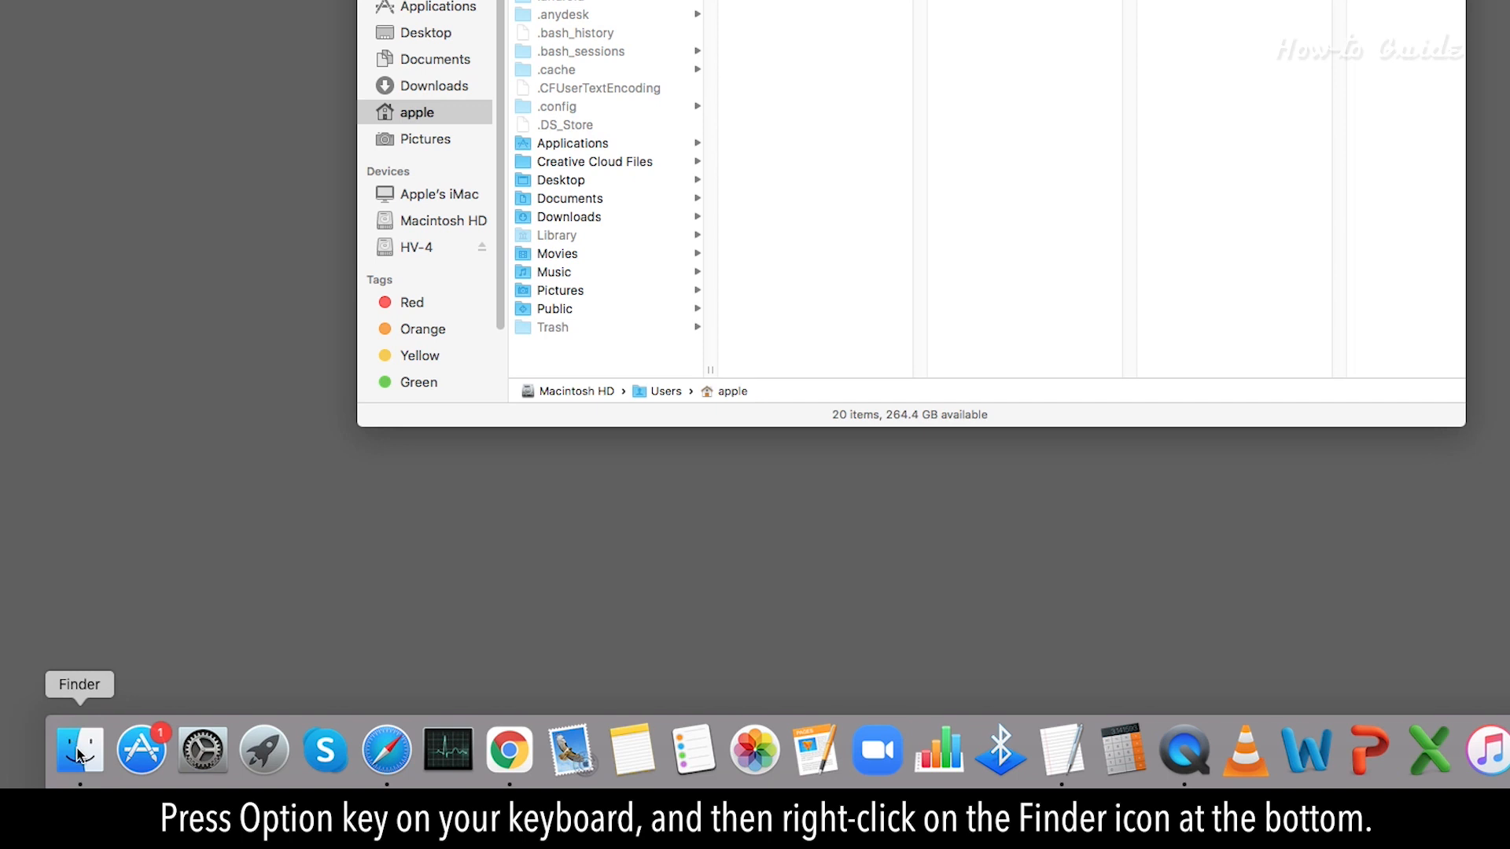
# - Relaunch Finder from its Dock menu so the dot-files disappear again
pyautogui.rightClick(78, 750)
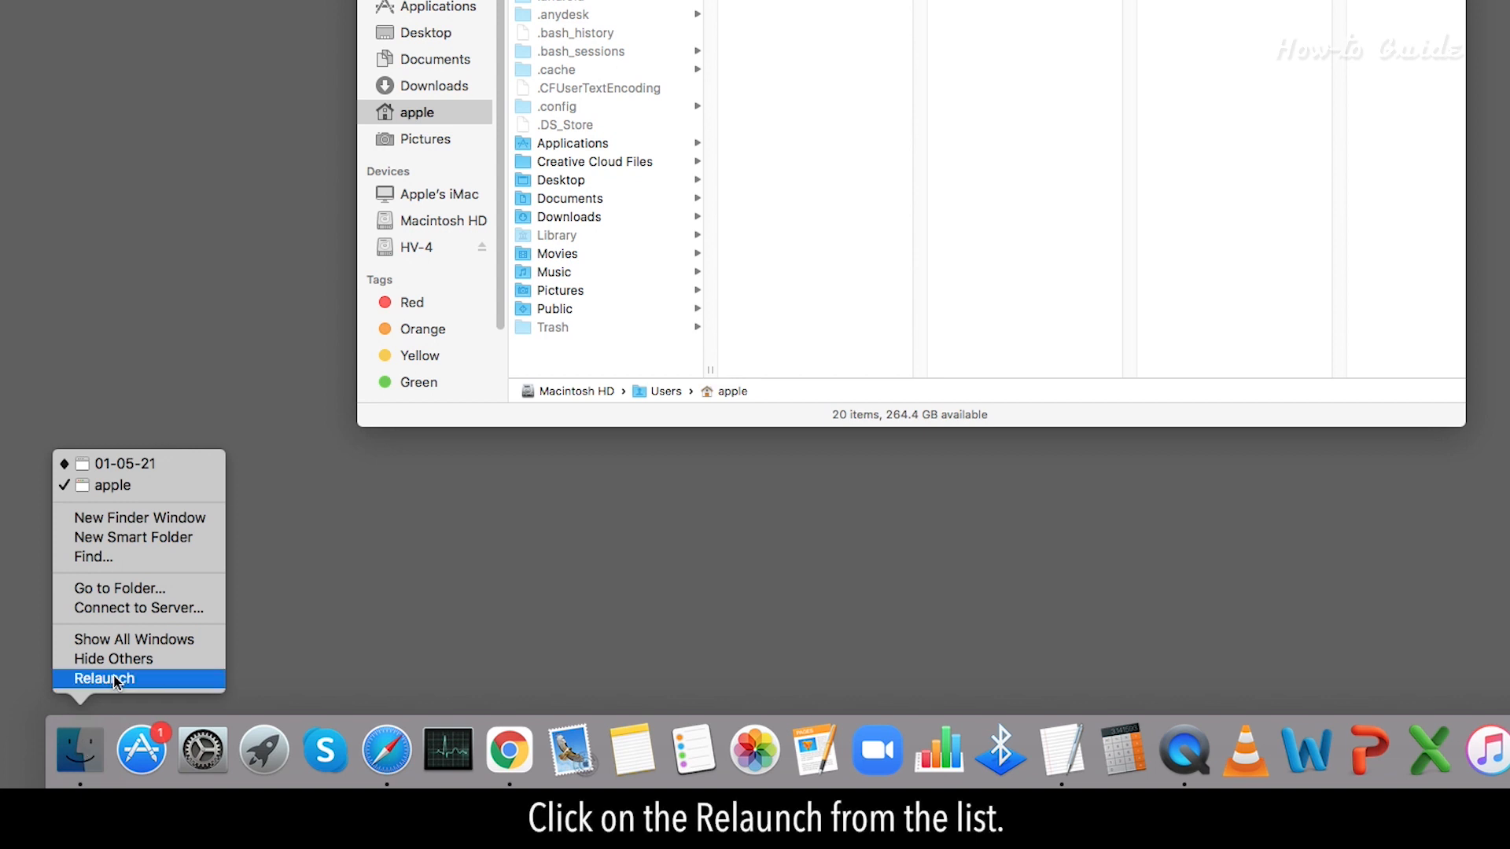
pyautogui.click(103, 680)
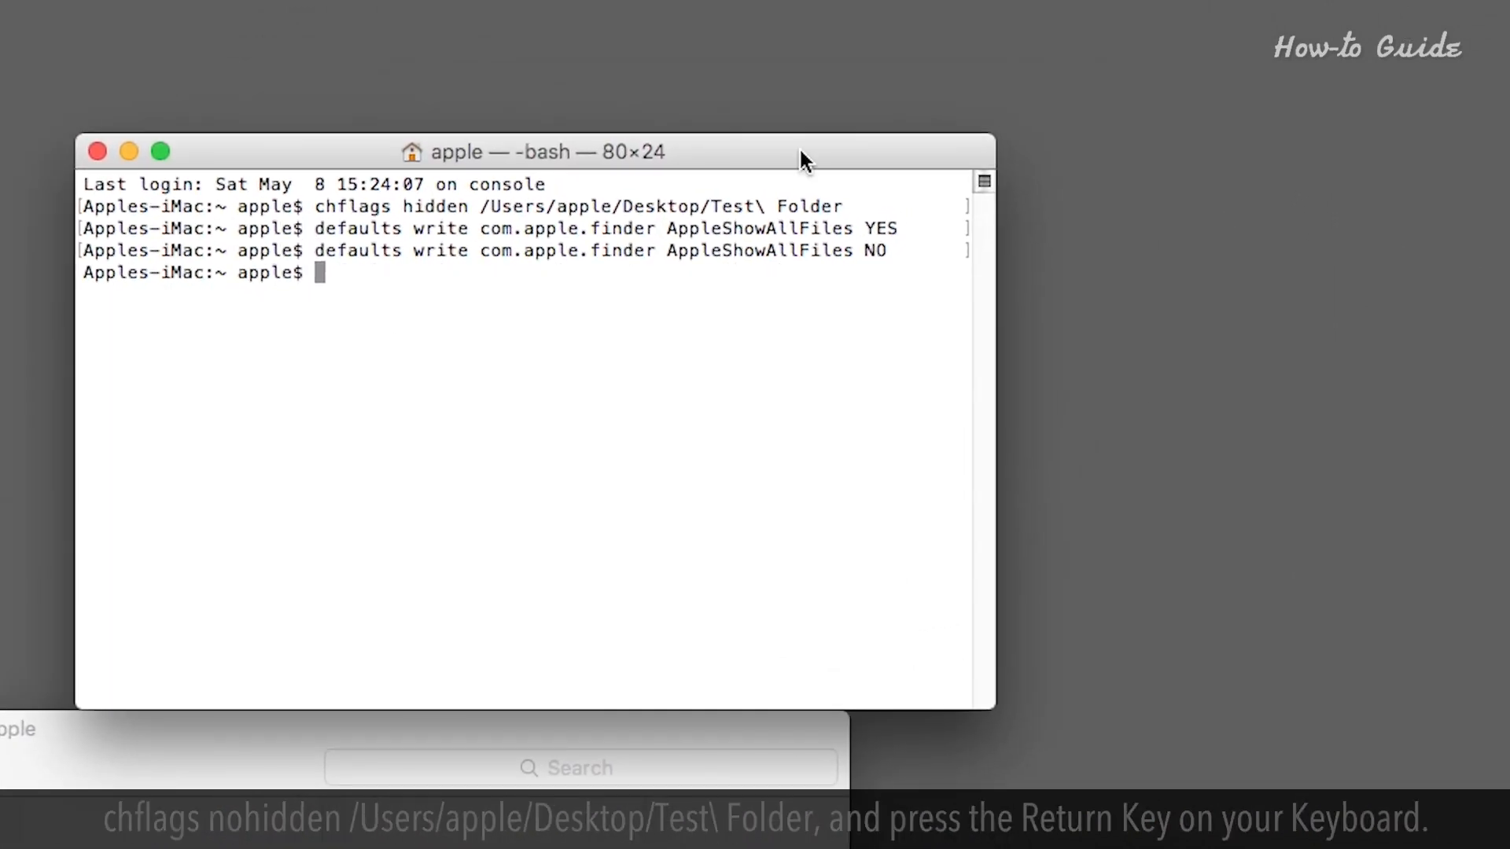
# - Run chflags nohidden /Users/apple/Desktop/Test\ Folder to restore the folder on the desktop
pyautogui.write('chflags')
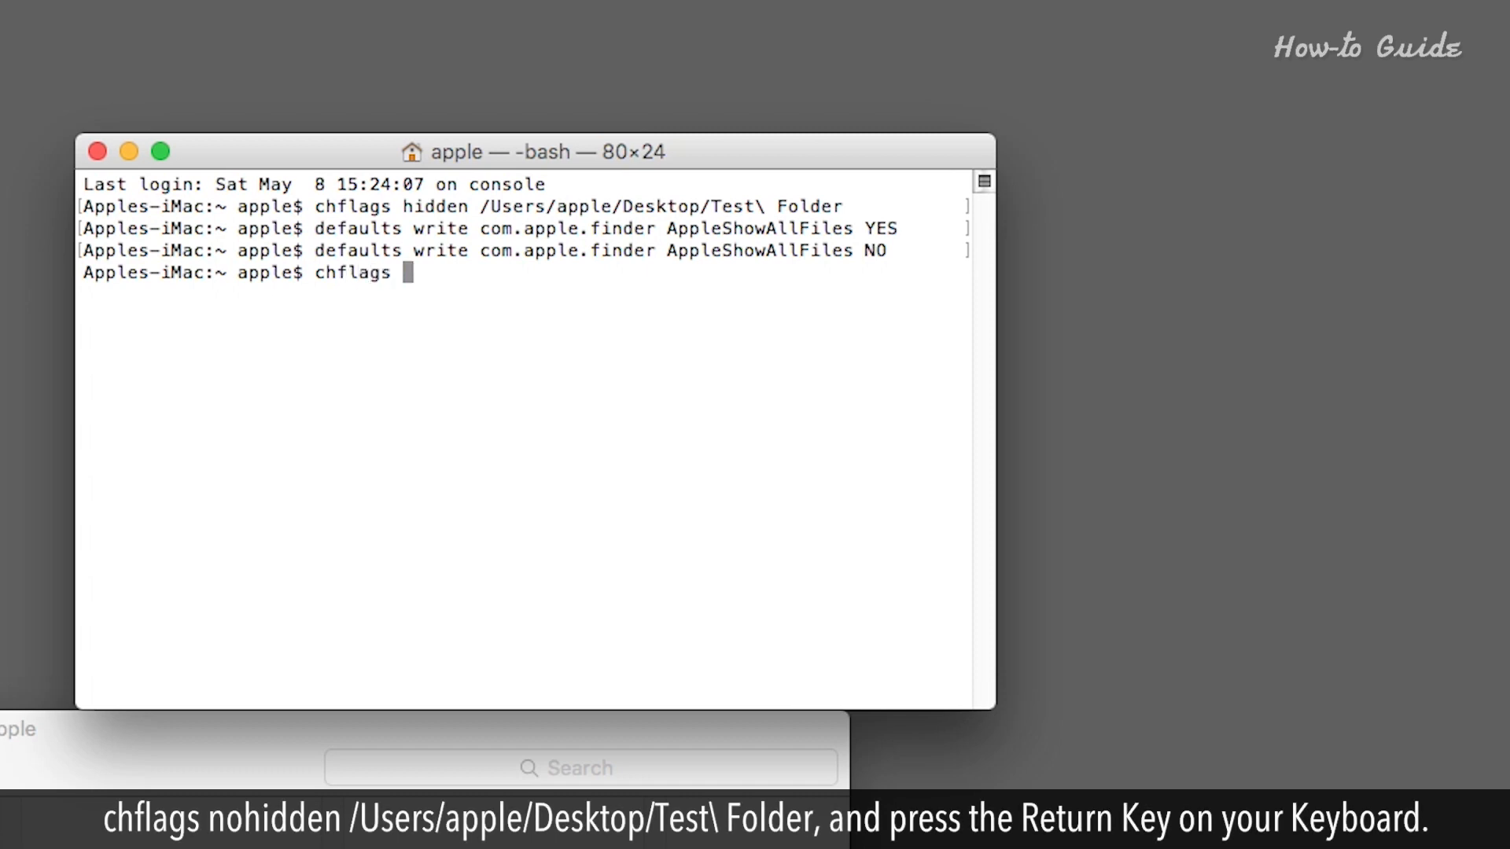
pyautogui.write('nohidden')
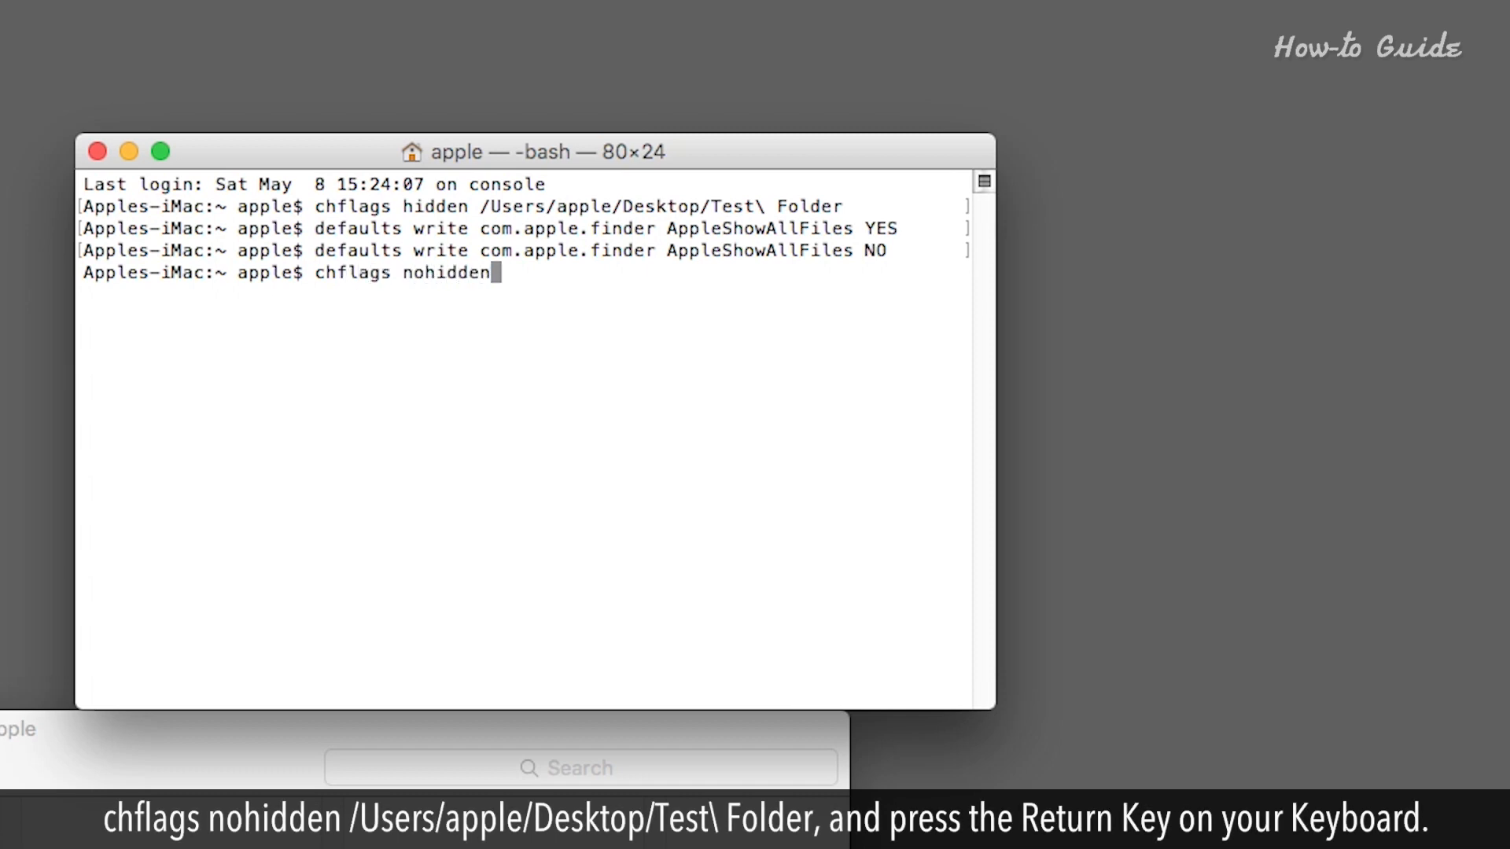
pyautogui.write('/Users/')
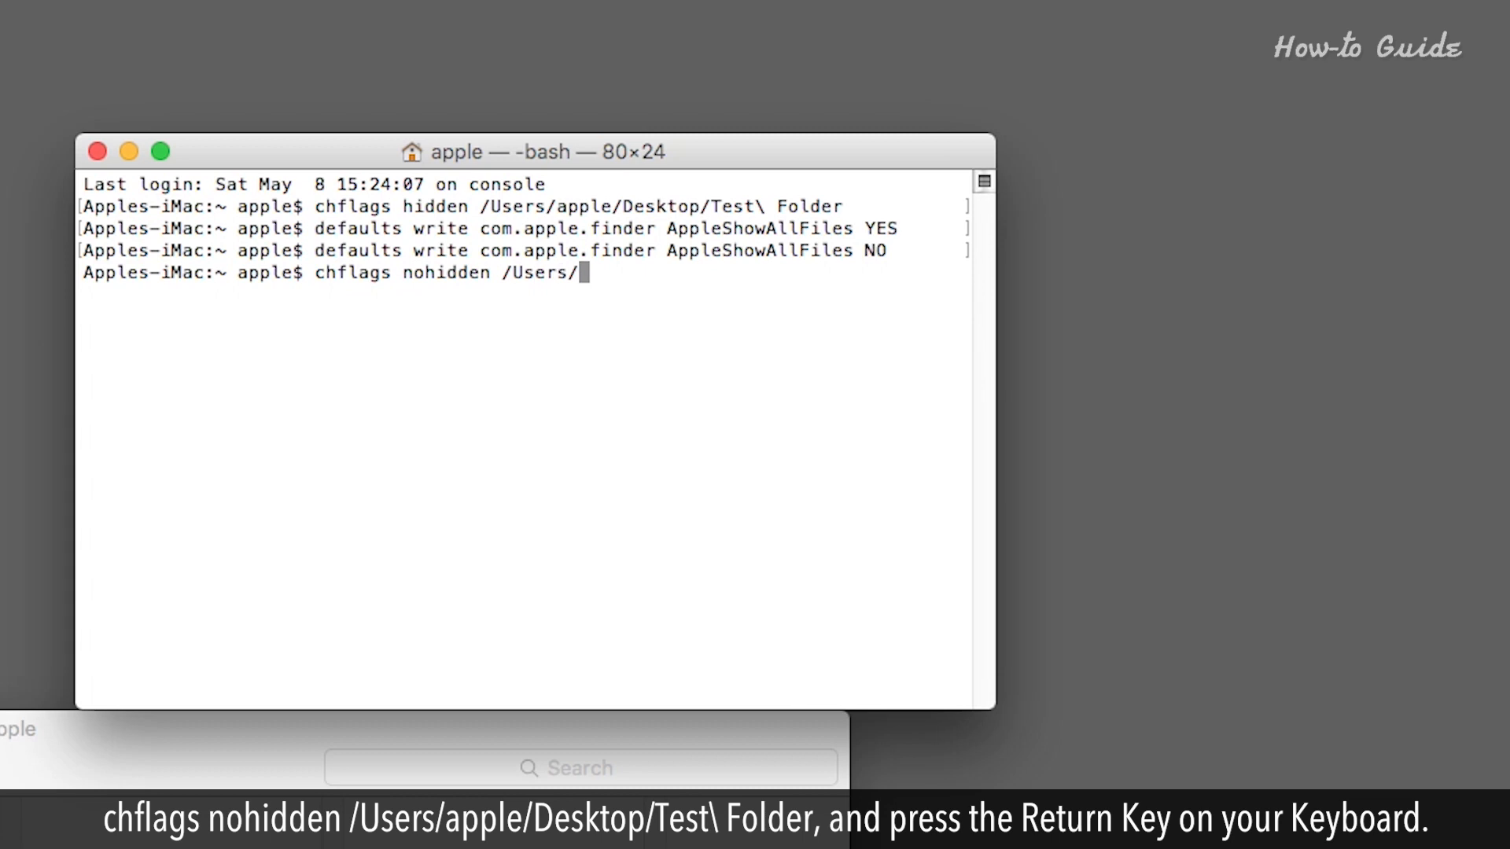
pyautogui.write('apple/Desktop')
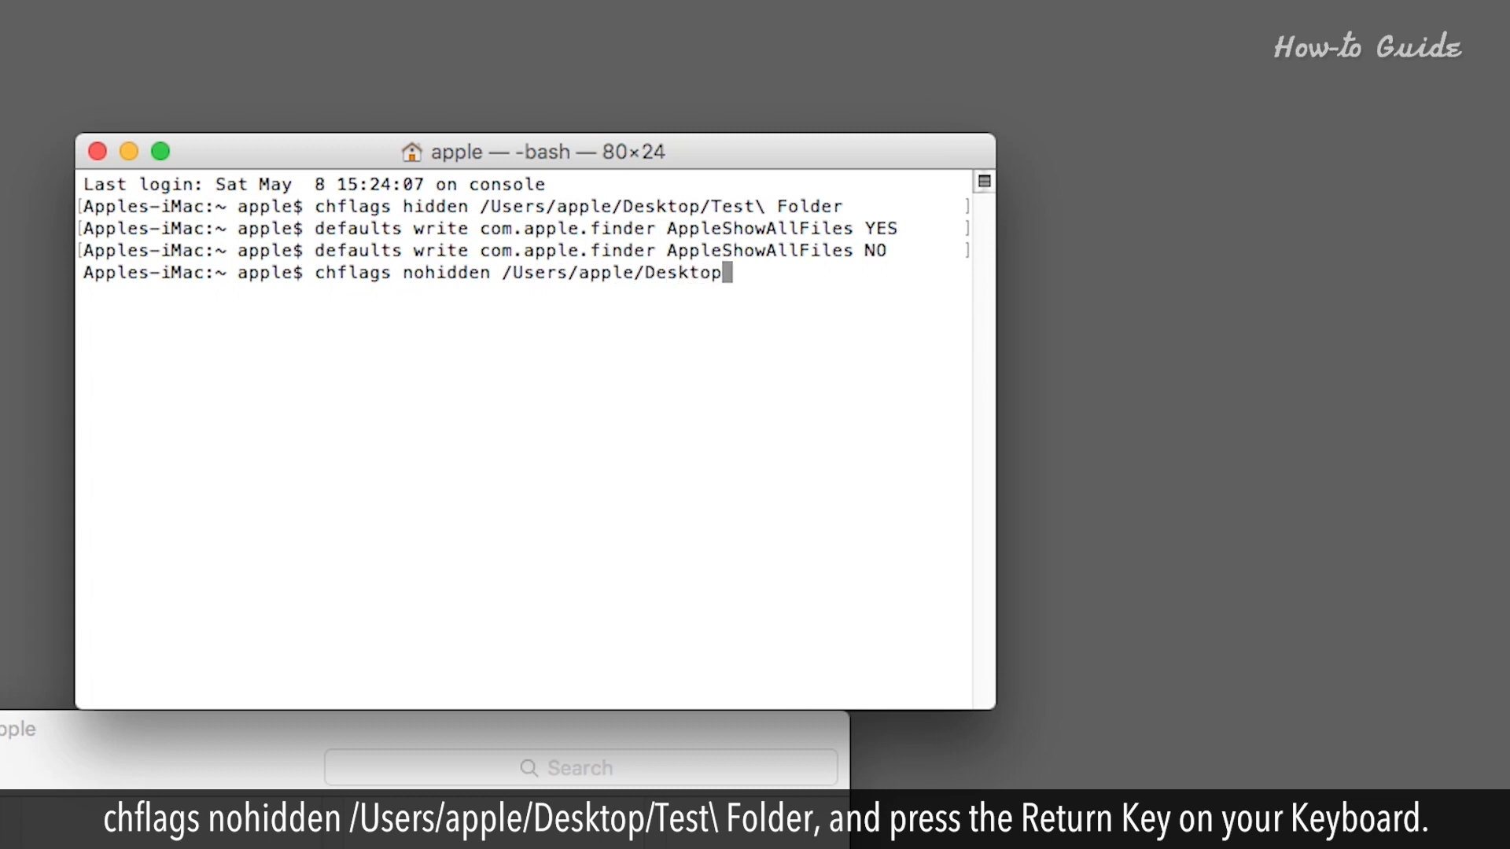
pyautogui.write('/Tes')
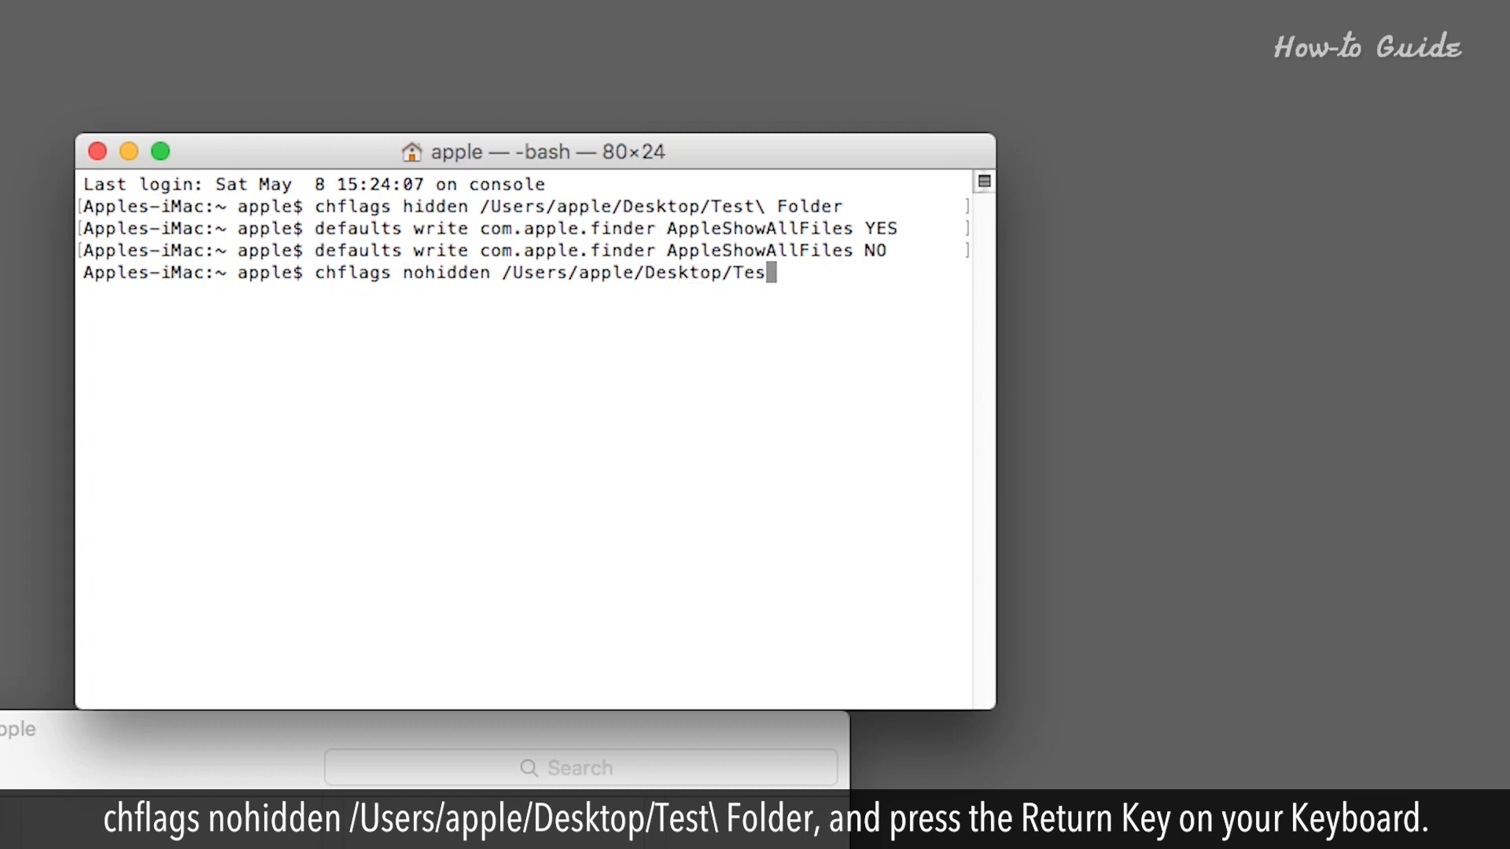
pyautogui.write('\\ Fo')
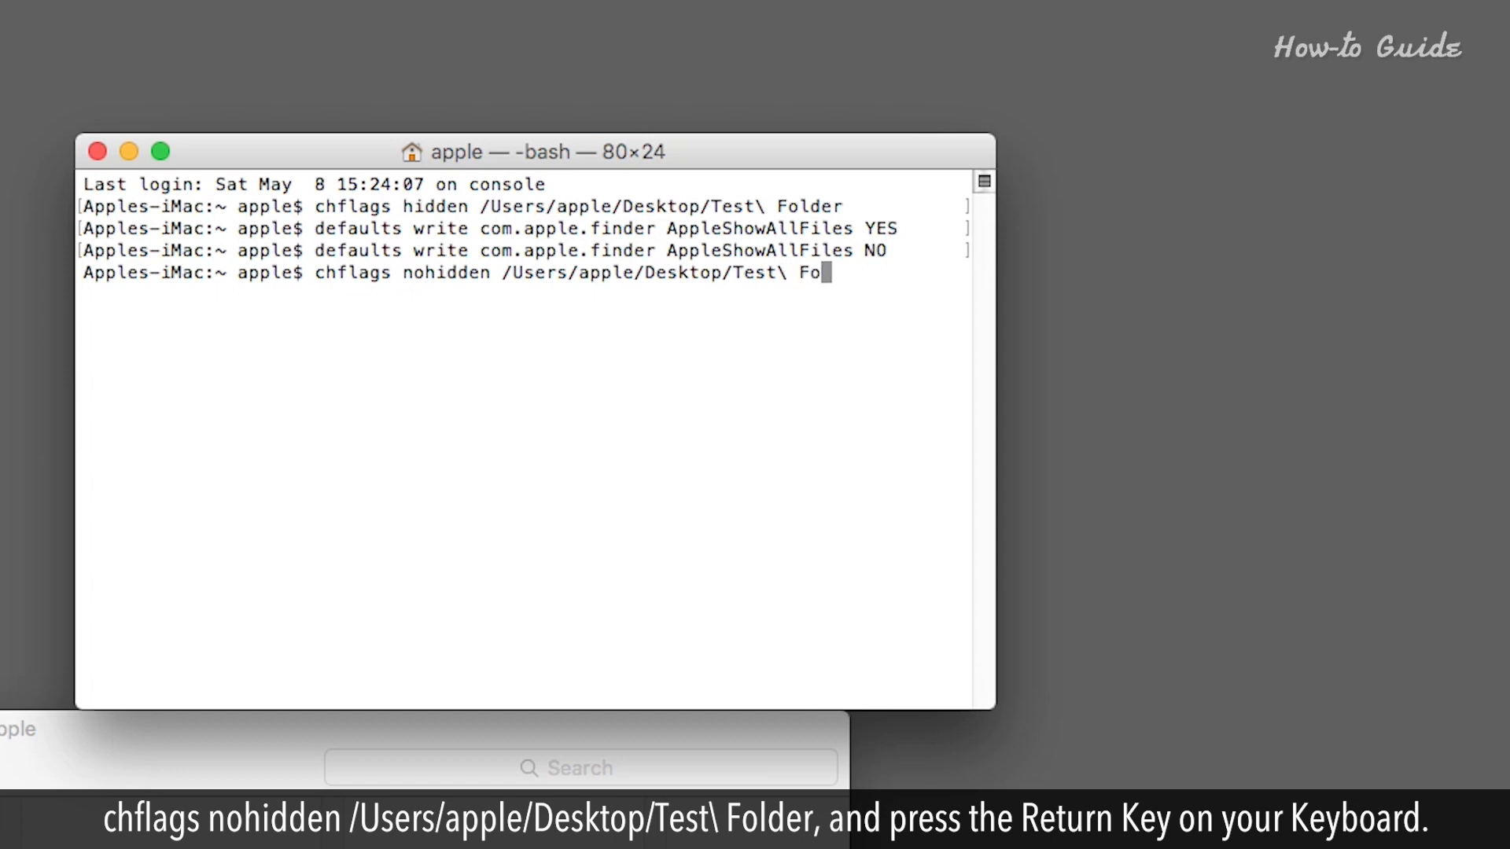
pyautogui.write('lder')
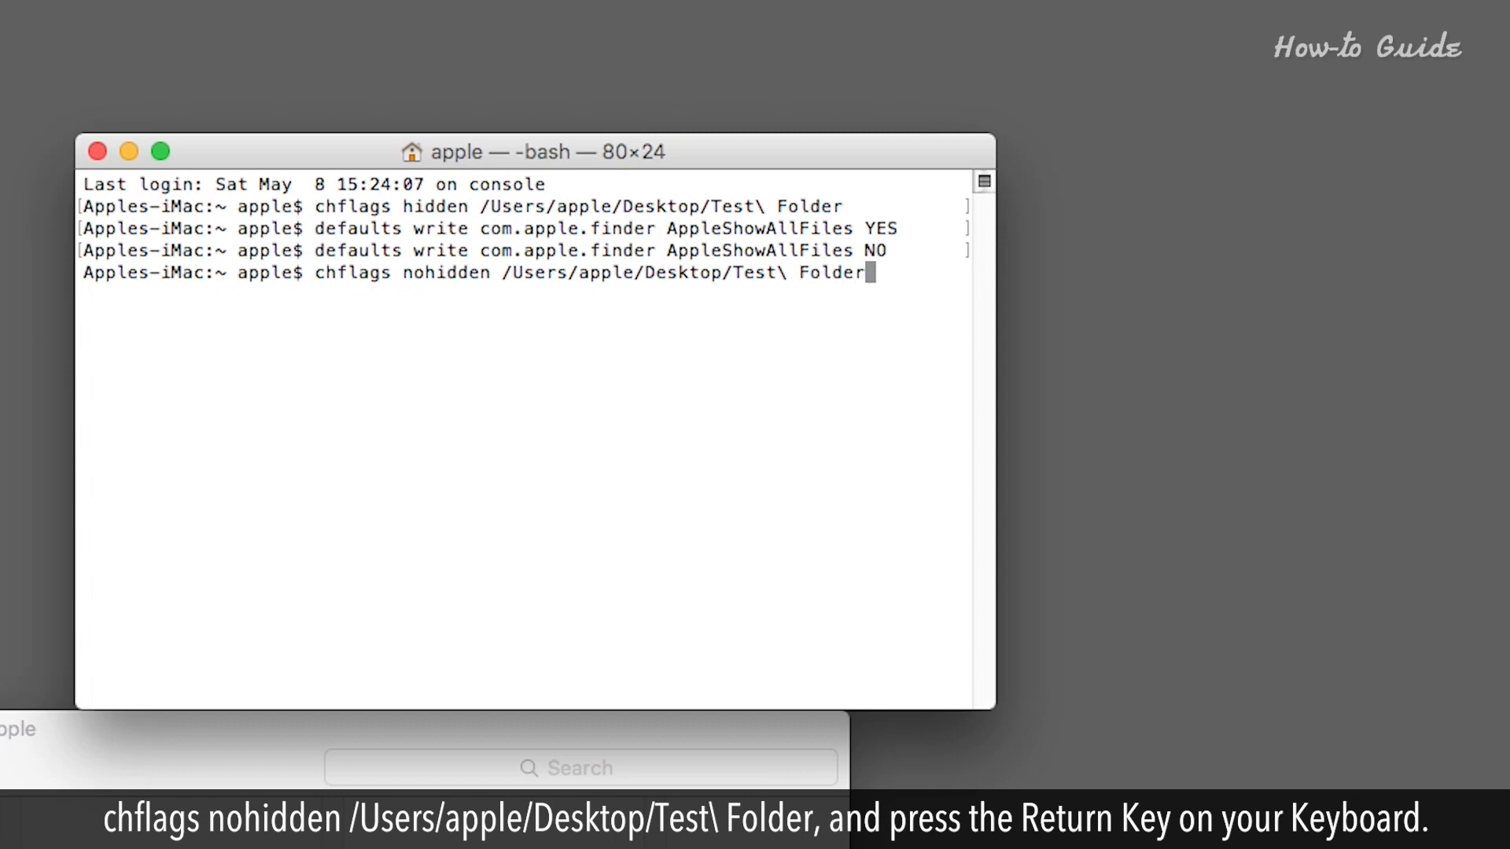
pyautogui.press('Return')
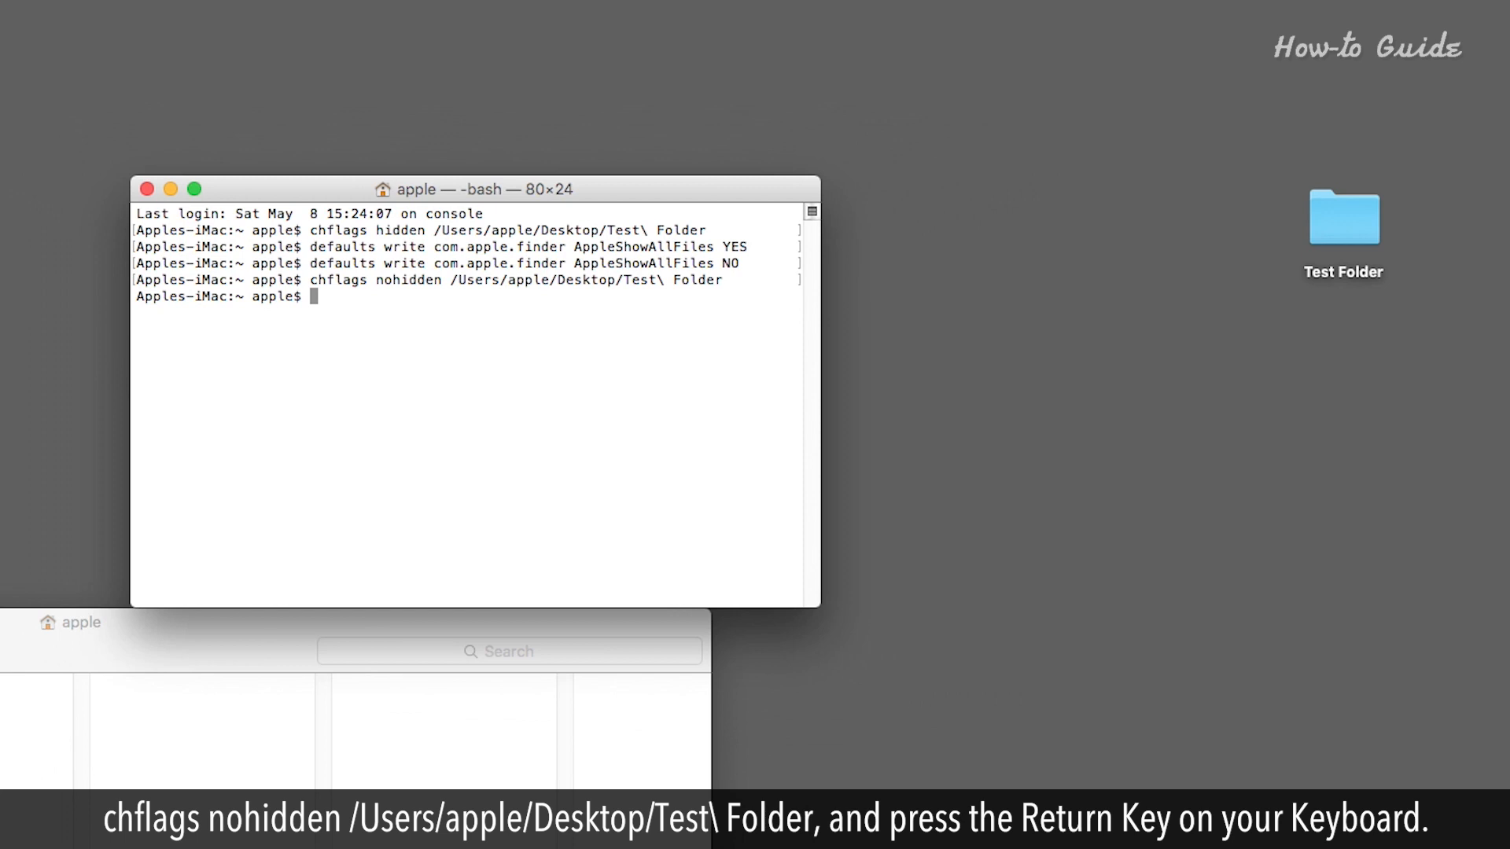